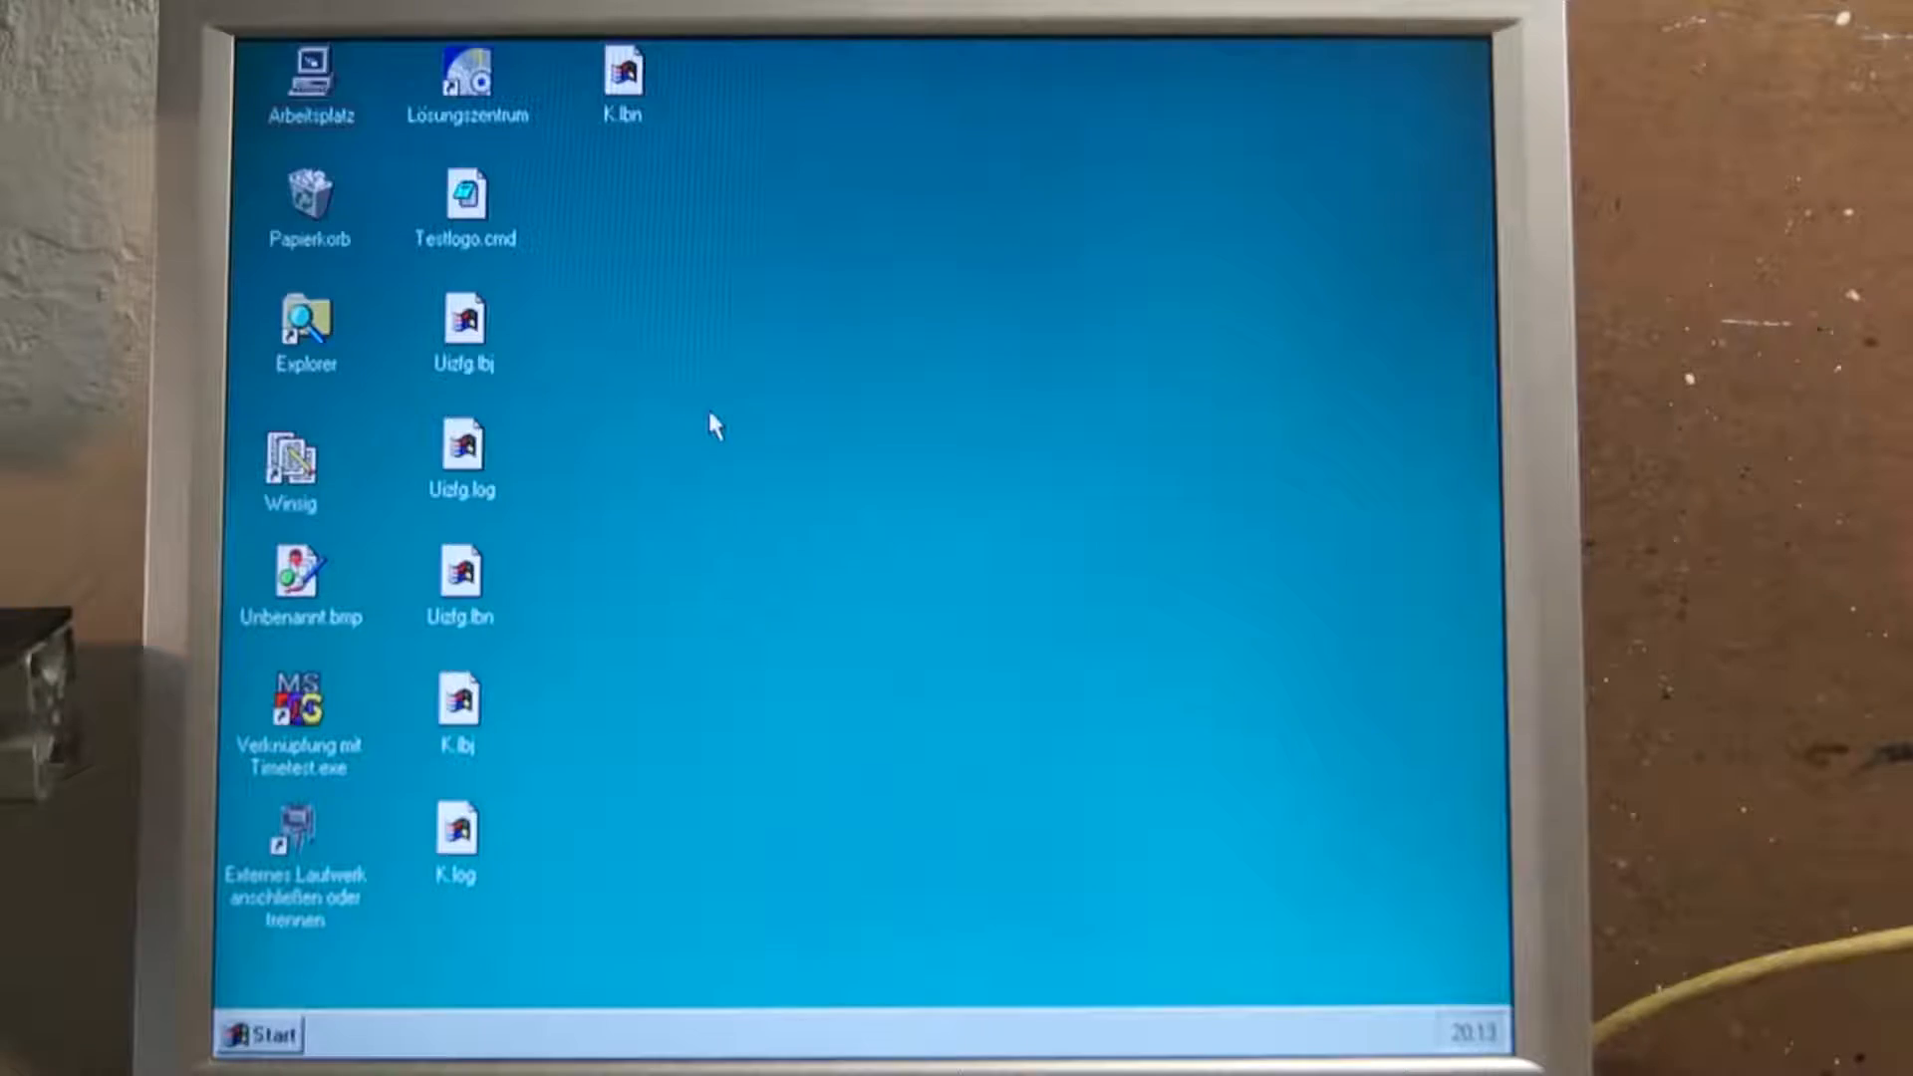
mouse_move(225, 752)
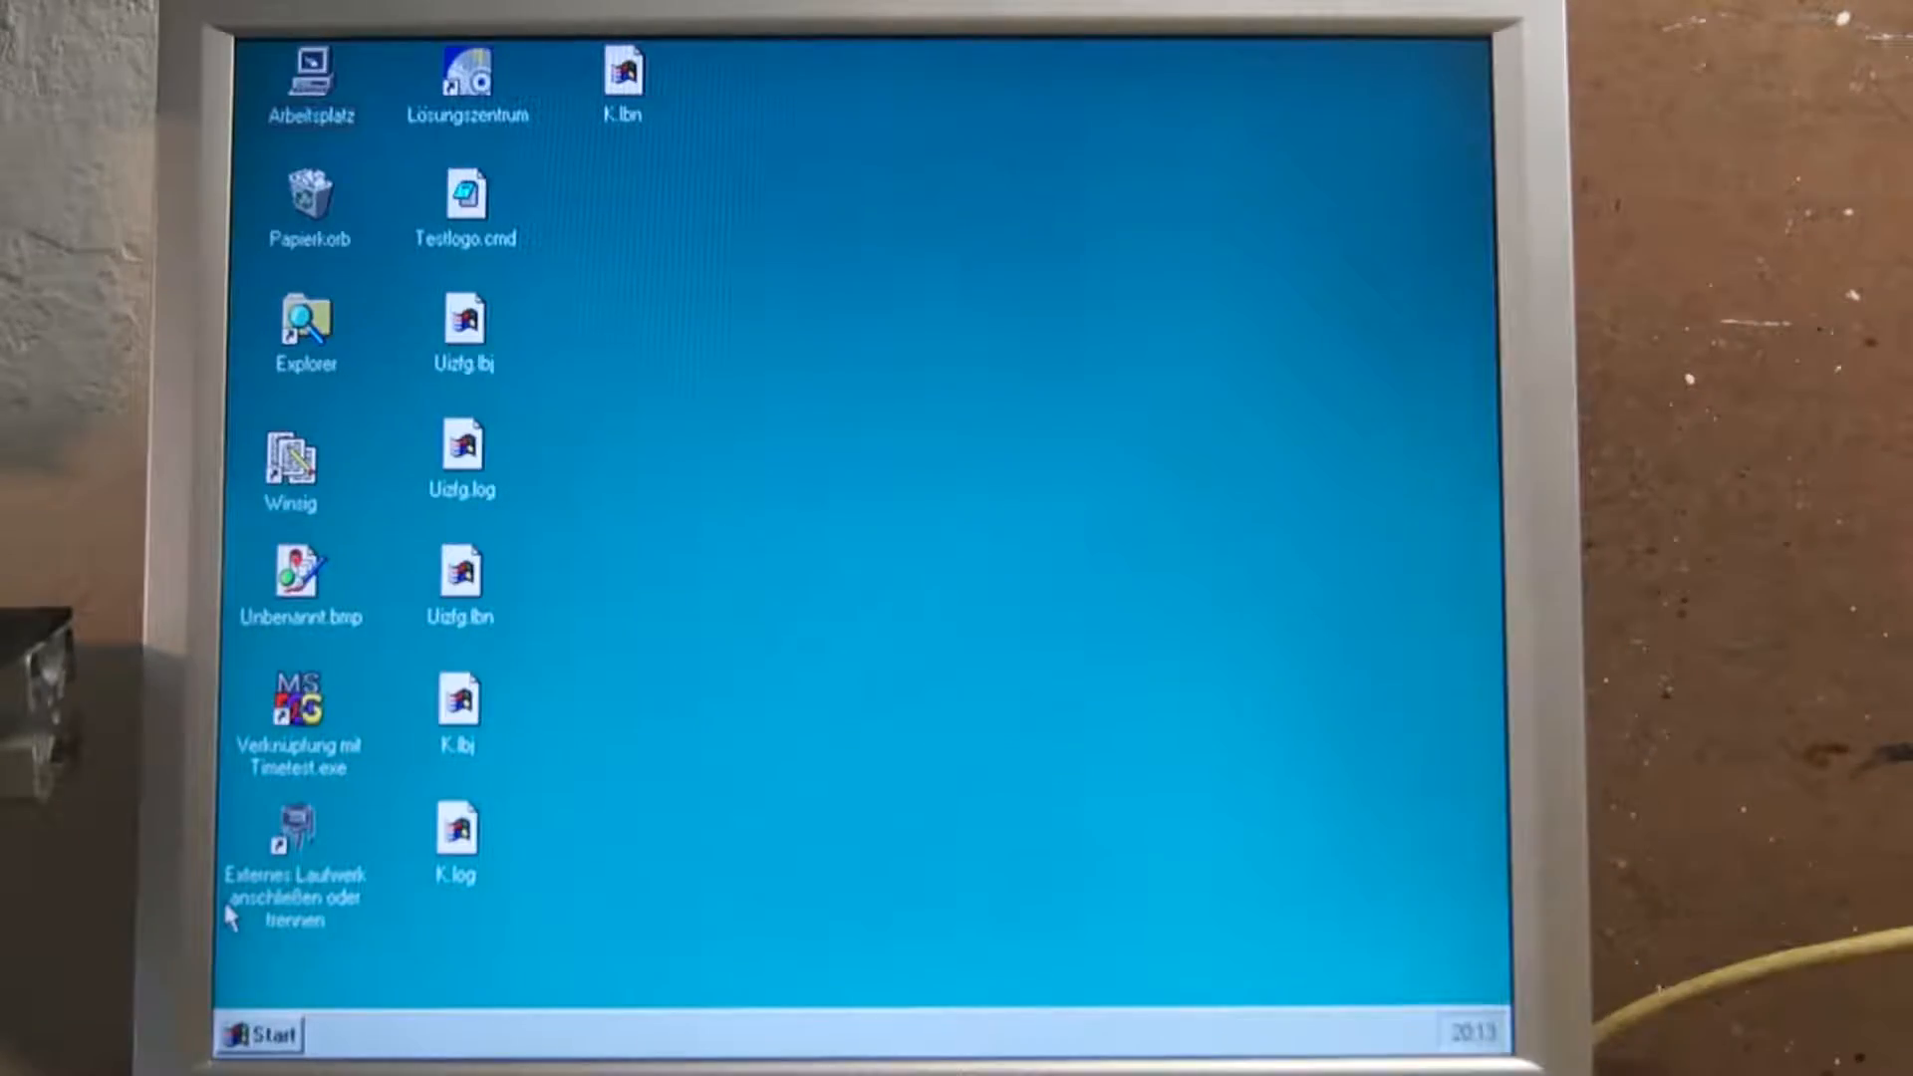
mouse_move(275, 977)
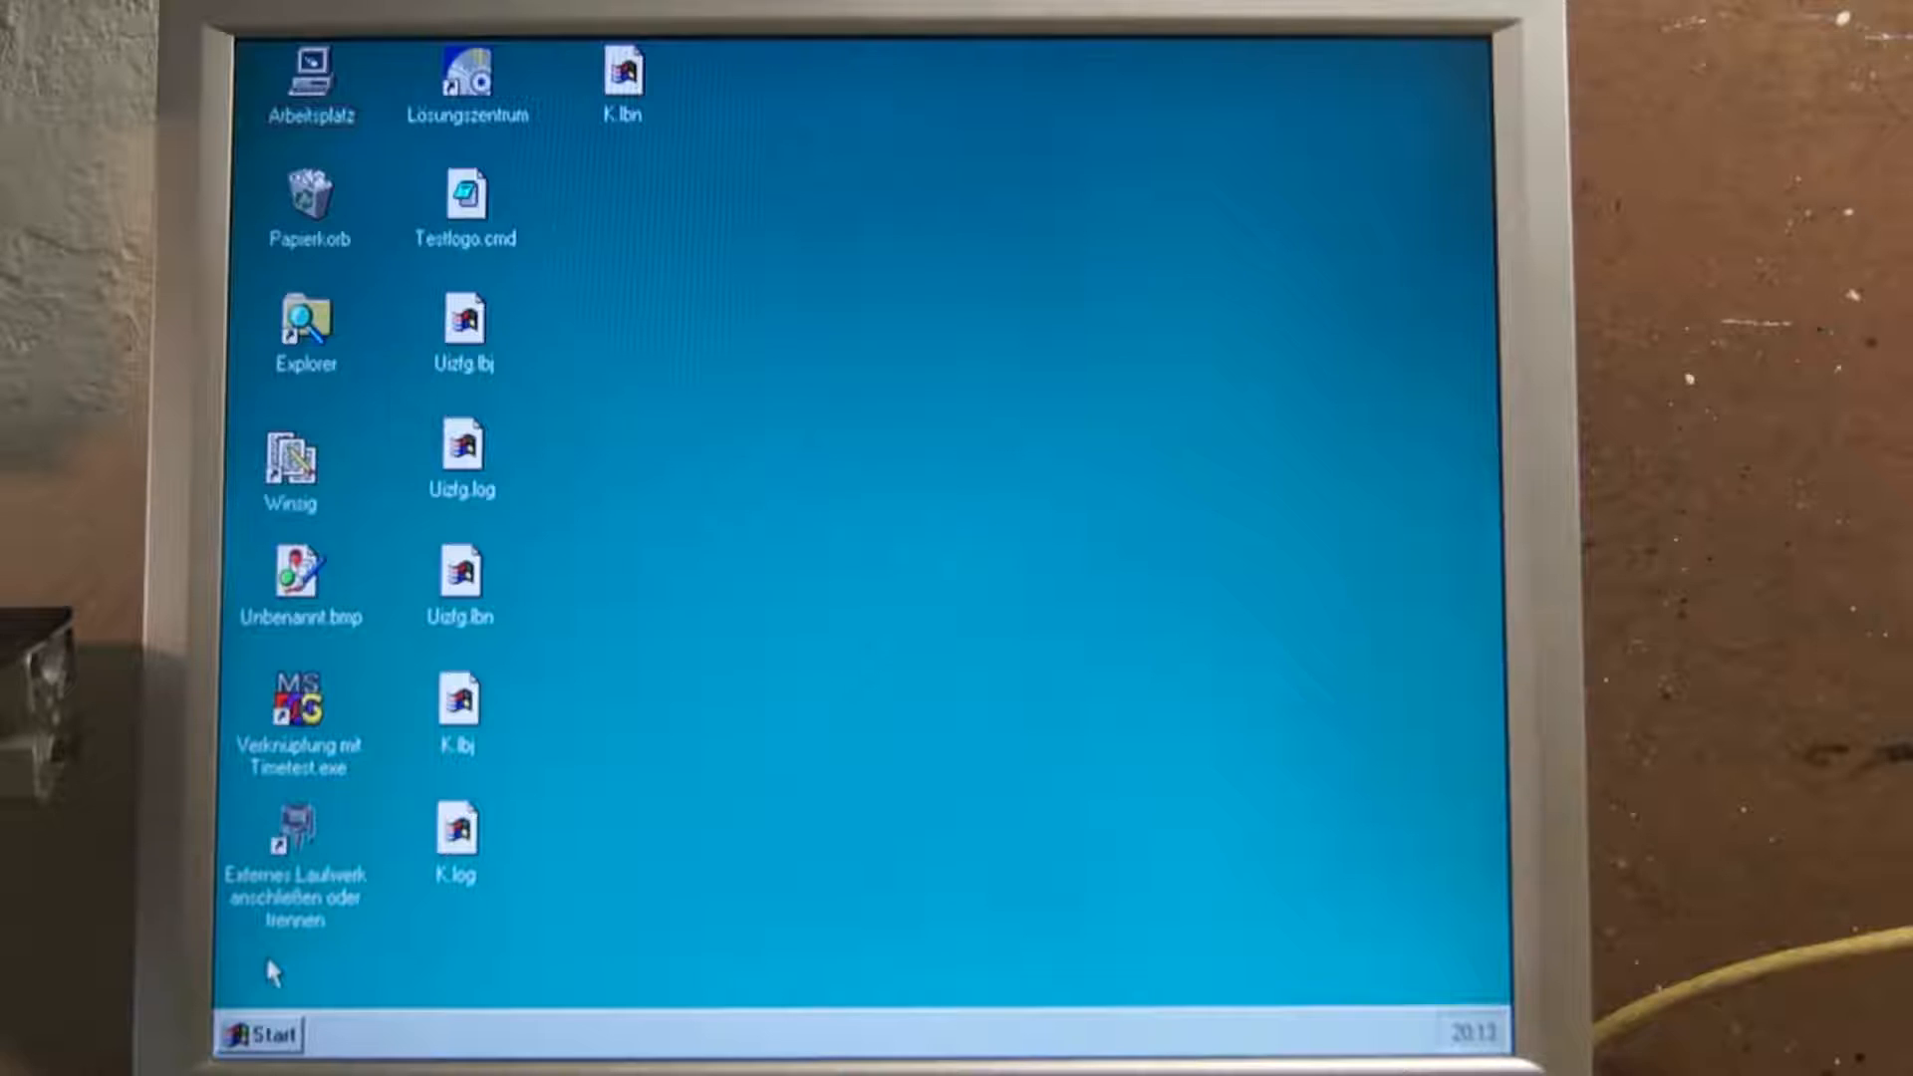
mouse_move(339, 385)
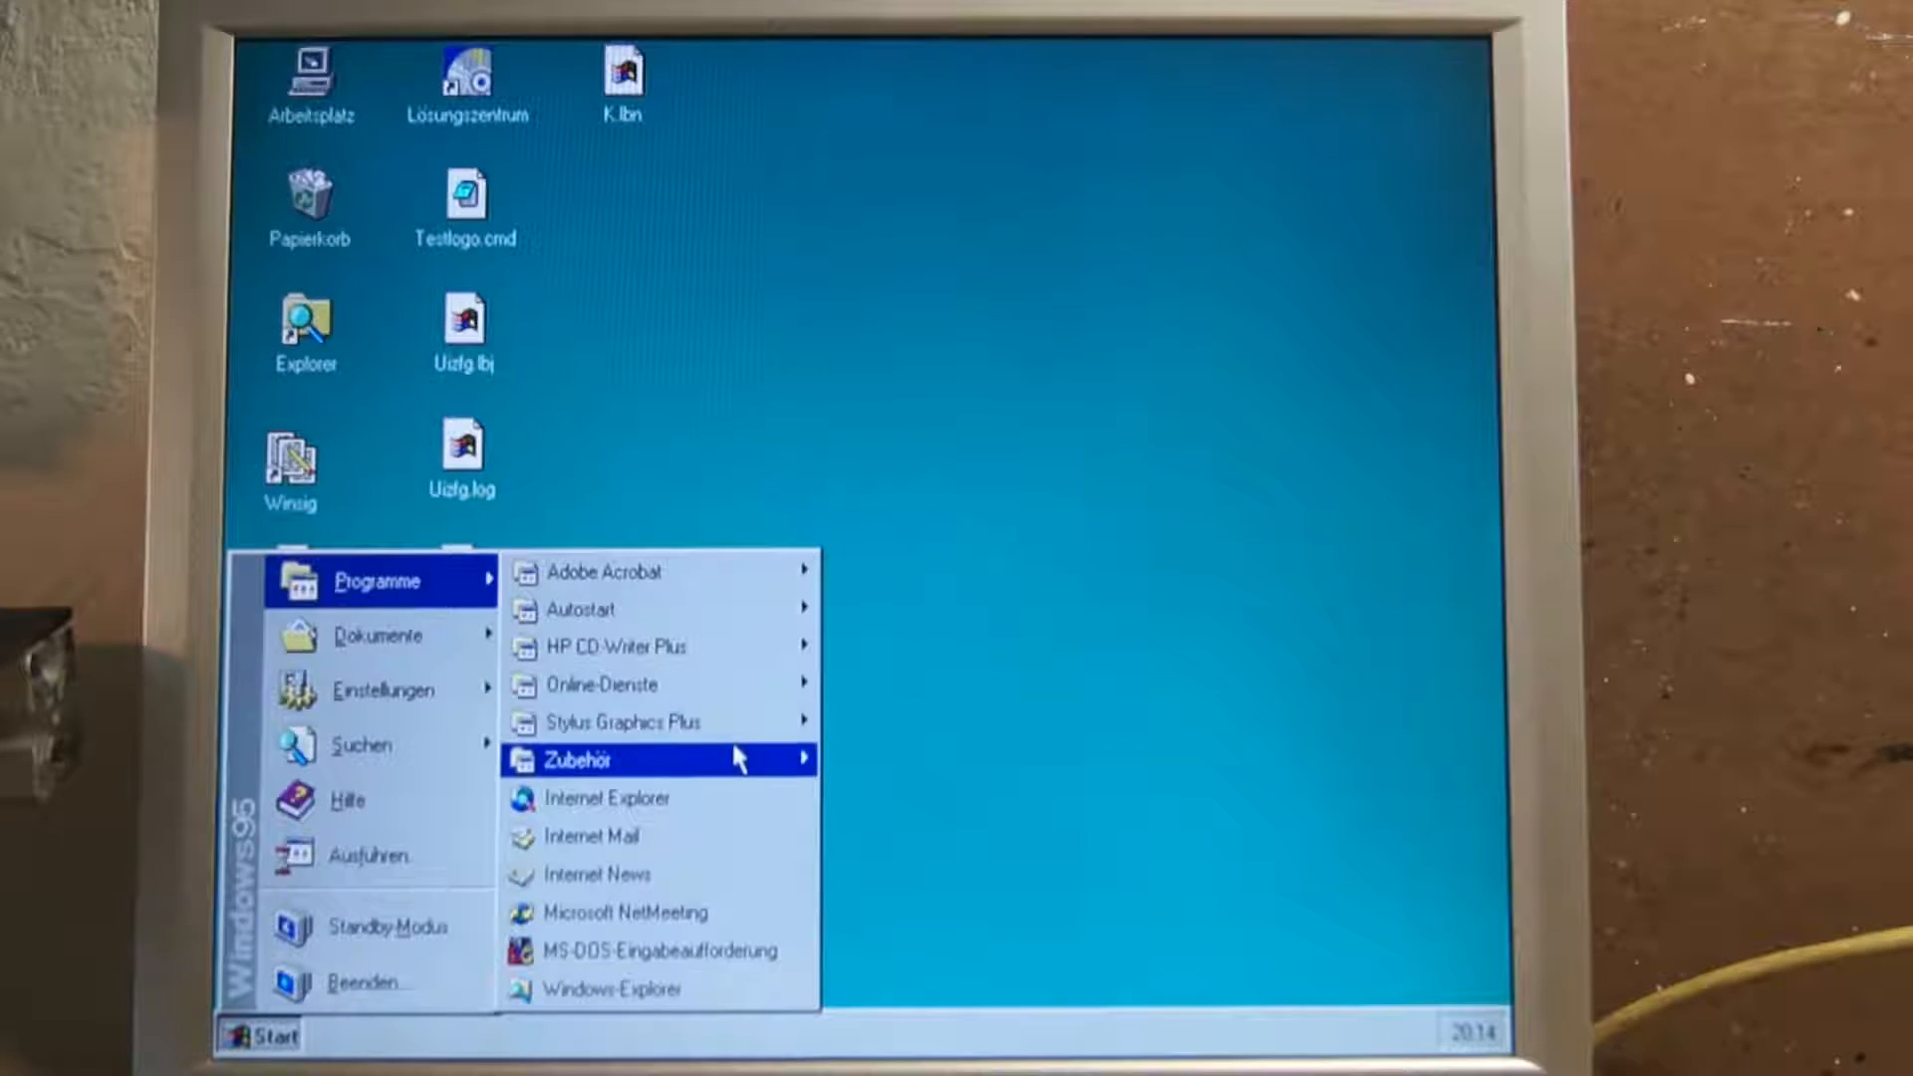
mouse_move(621, 722)
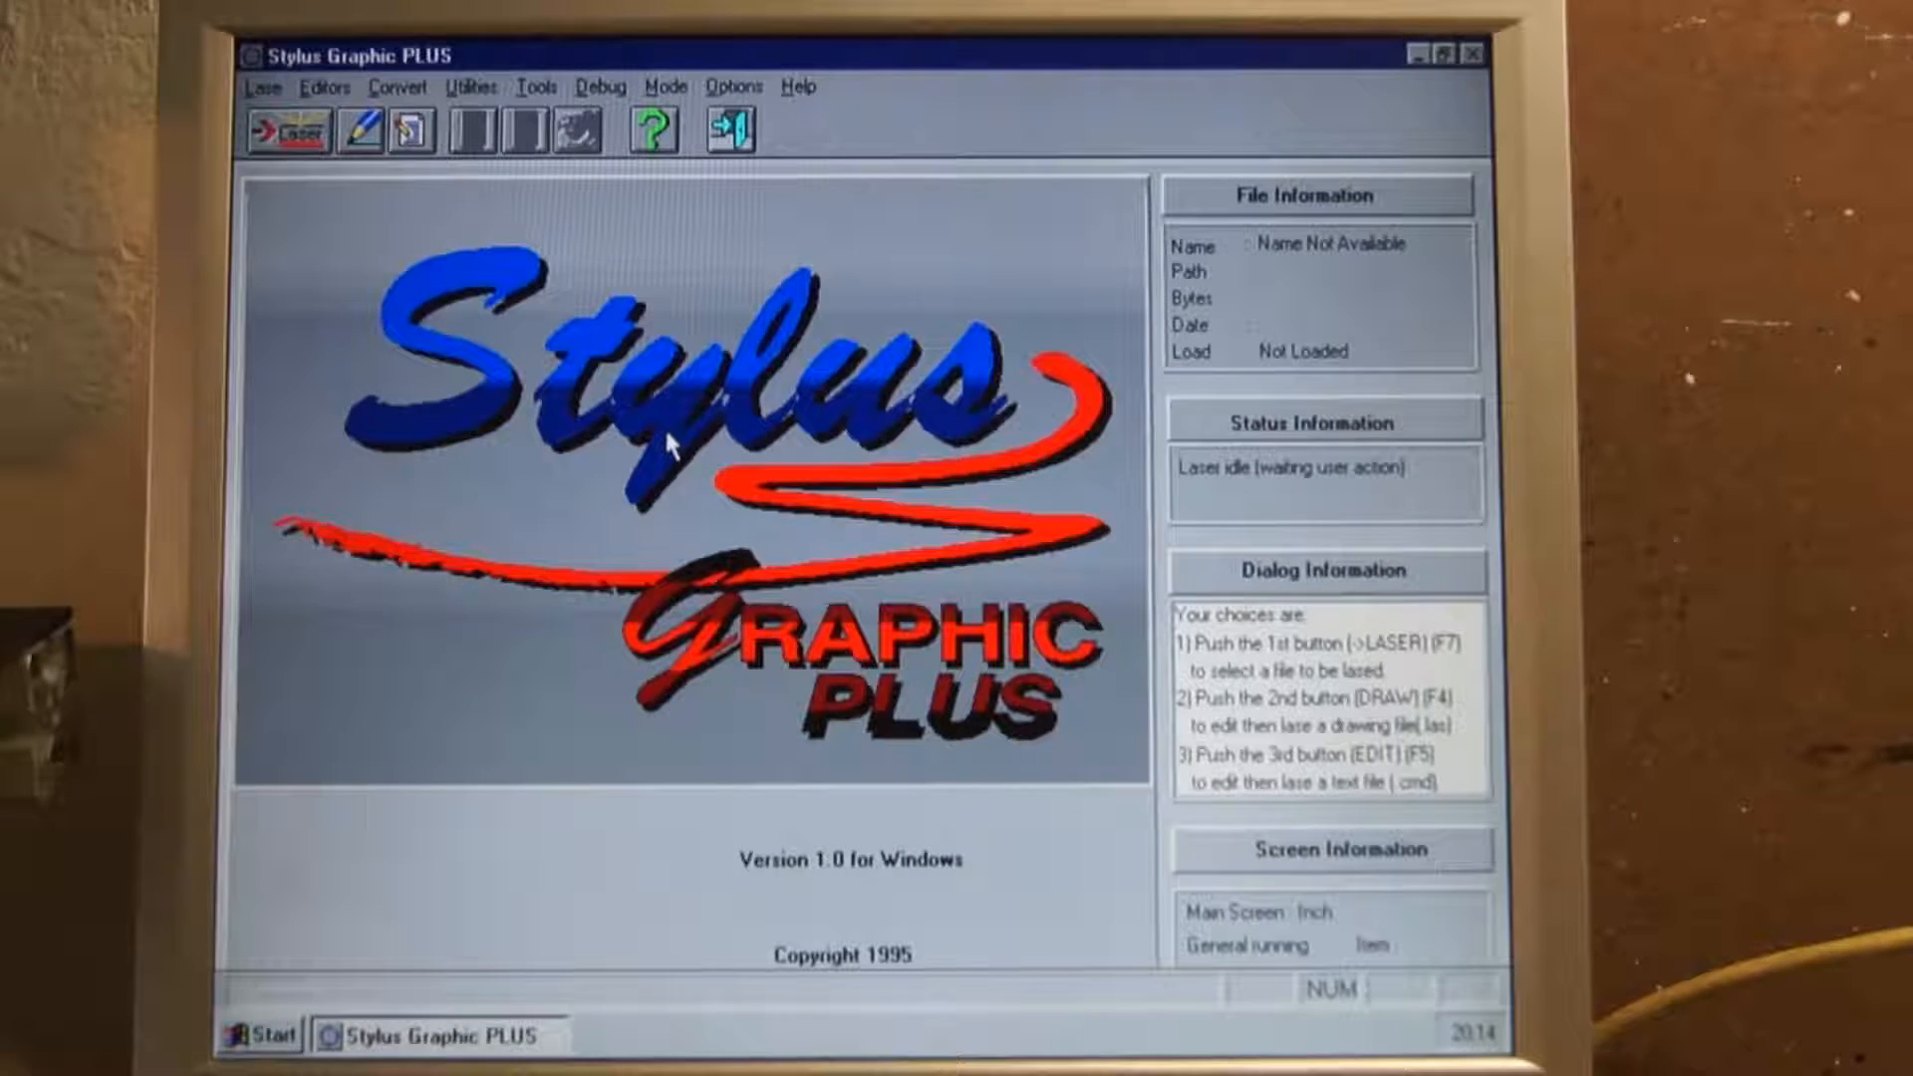
mouse_move(616, 345)
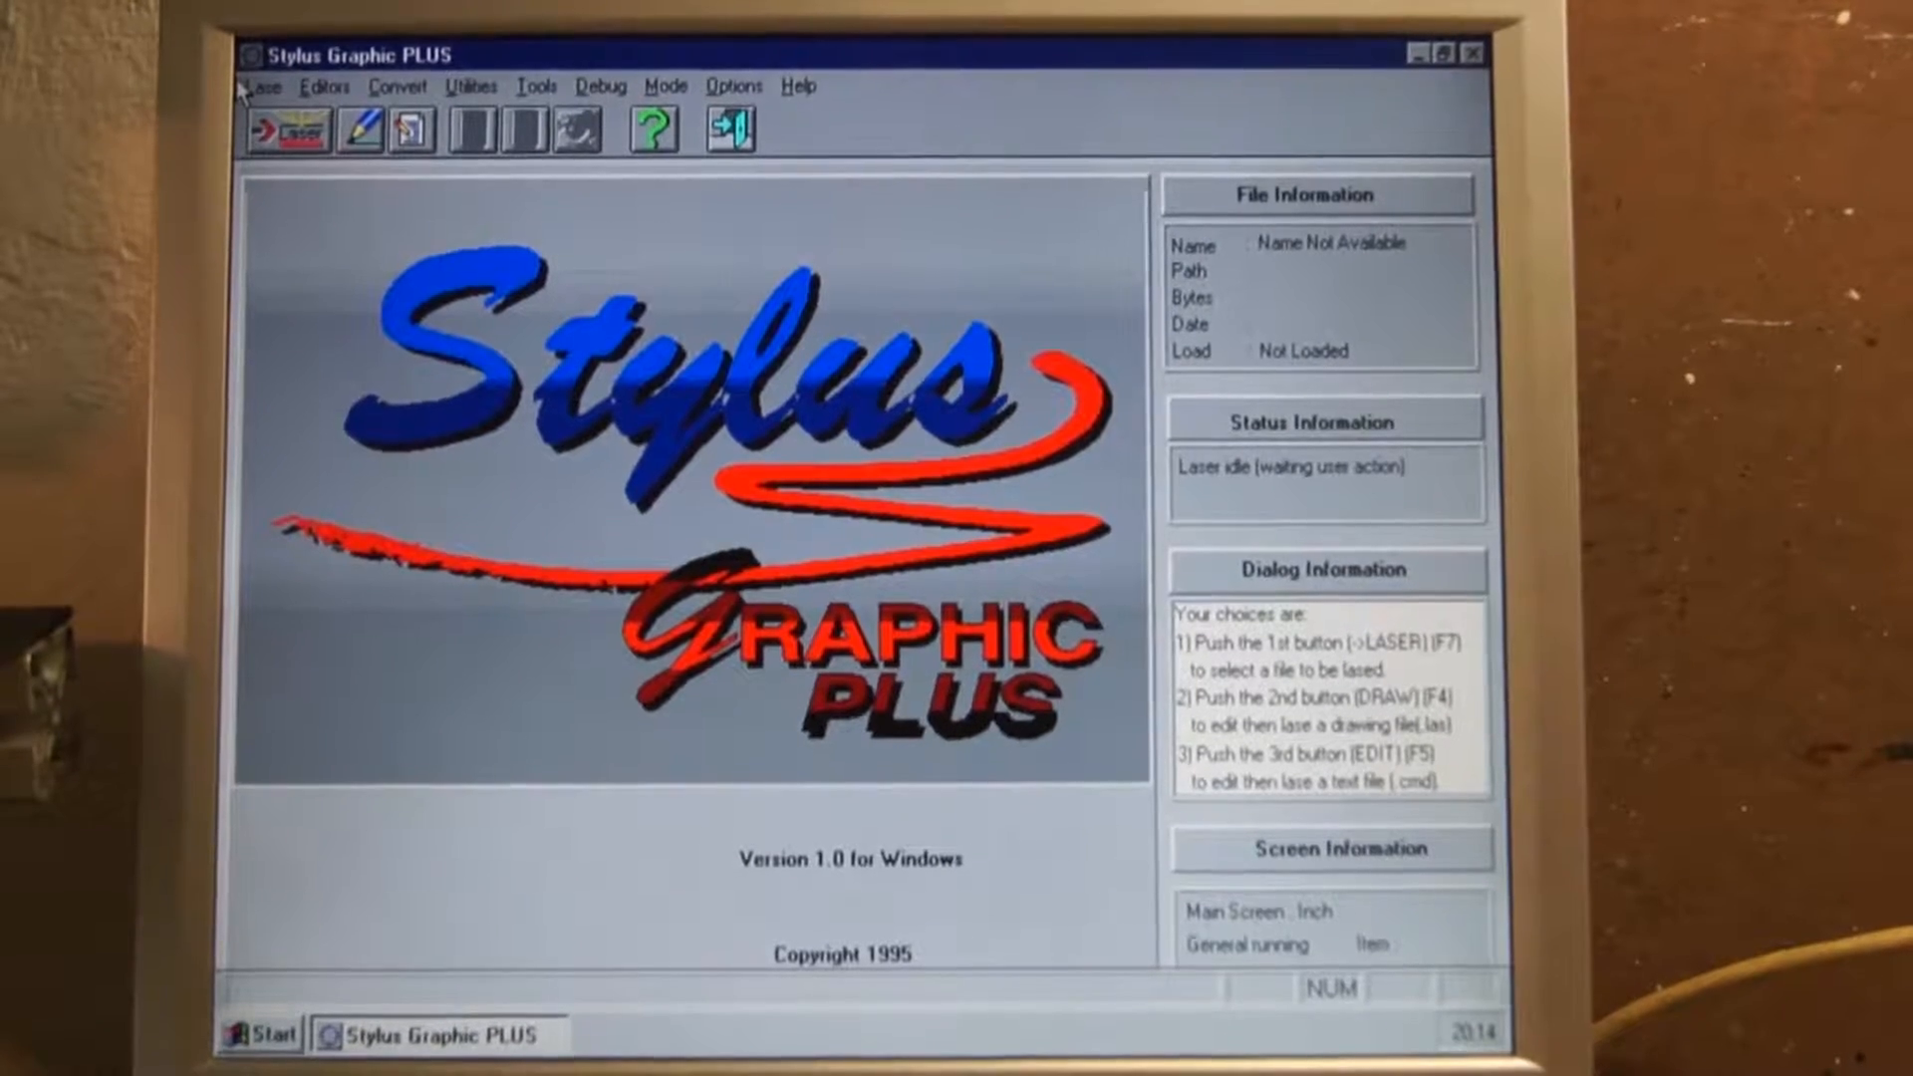
mouse_move(283, 131)
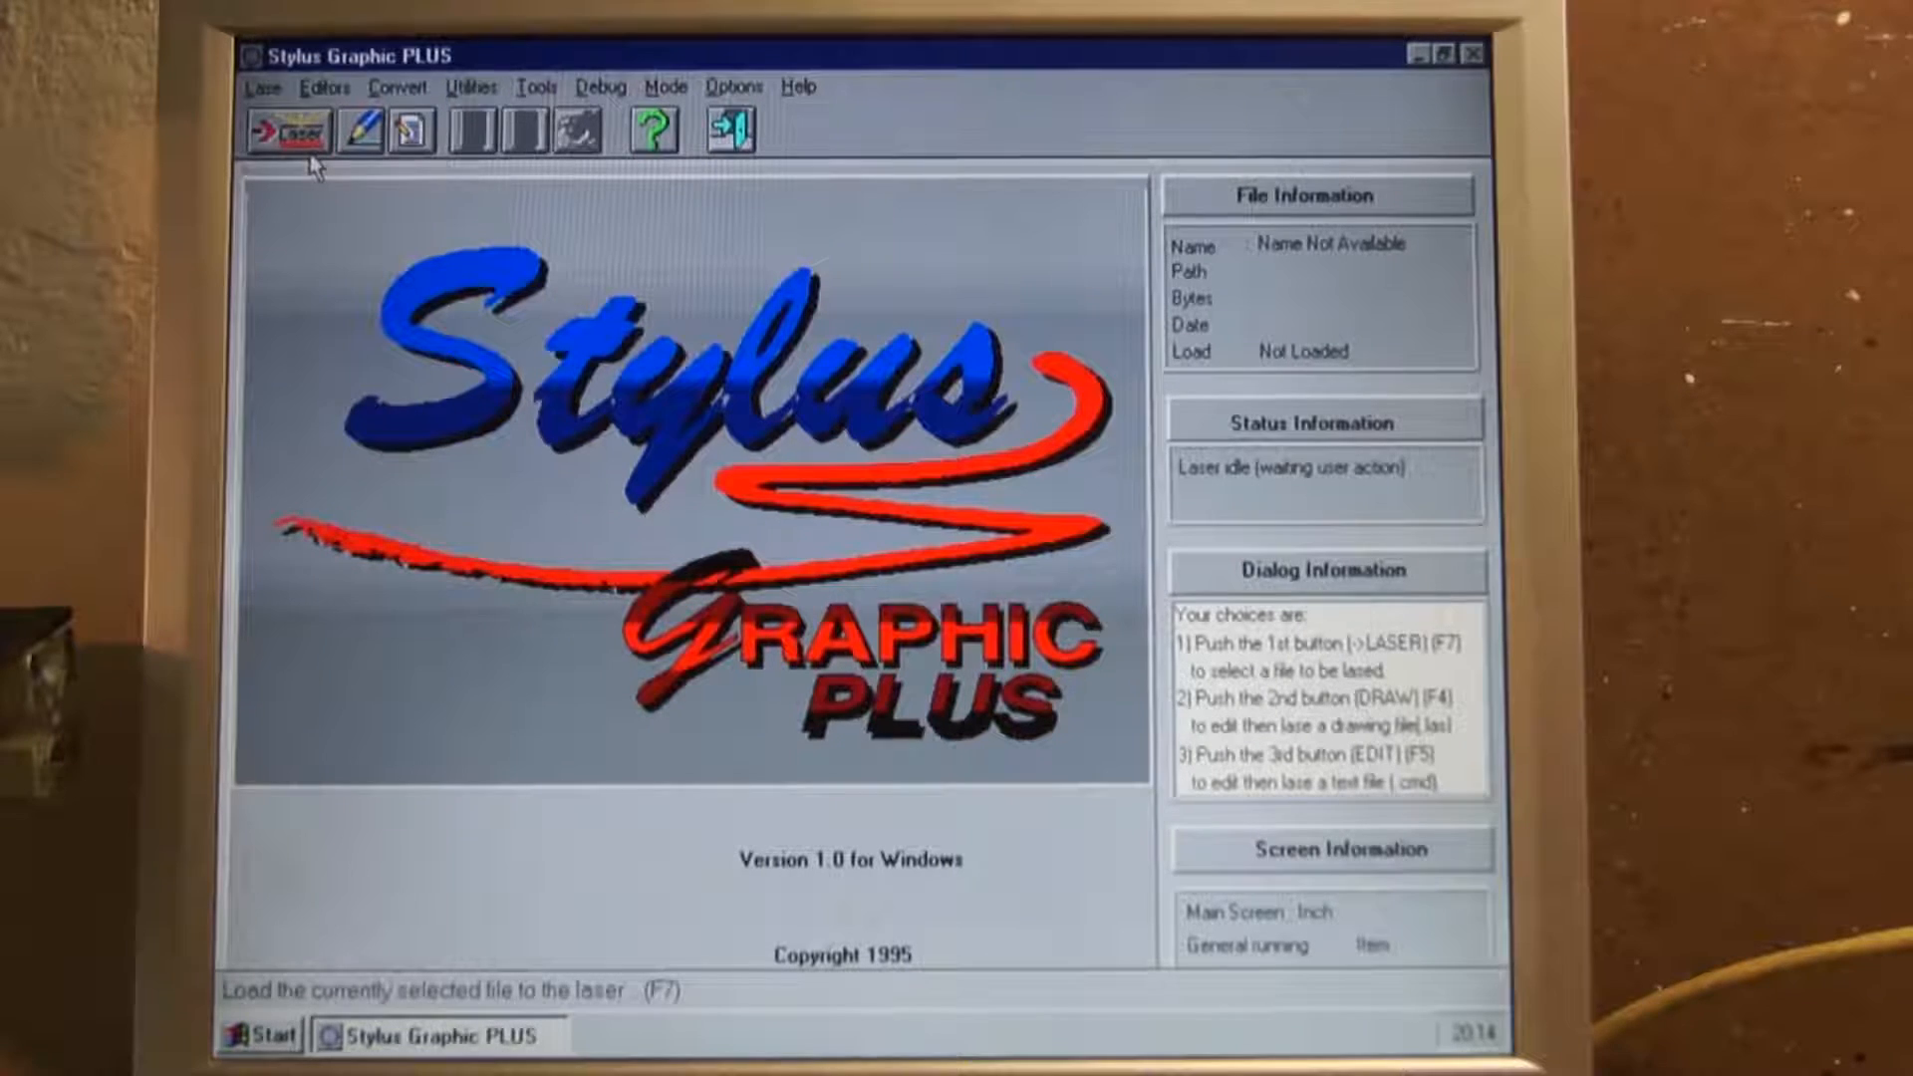
click(285, 132)
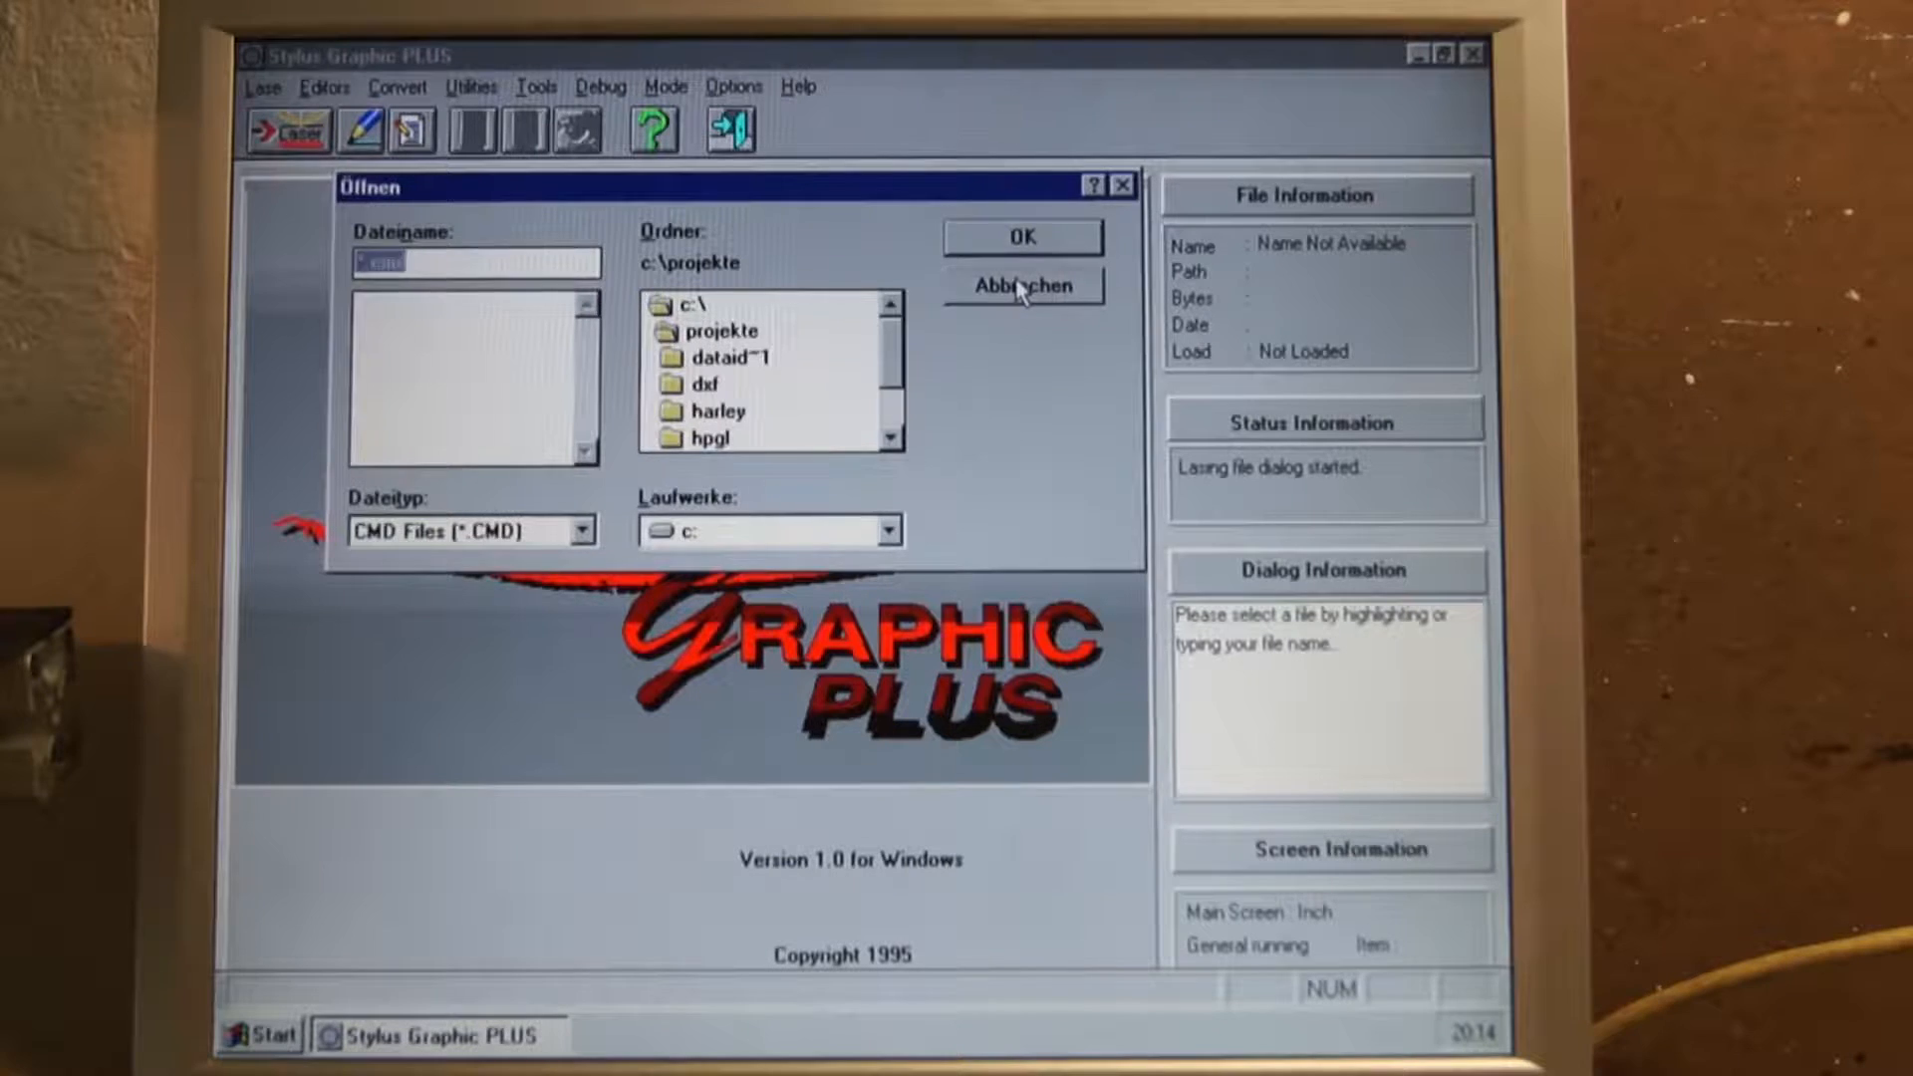
click(1022, 285)
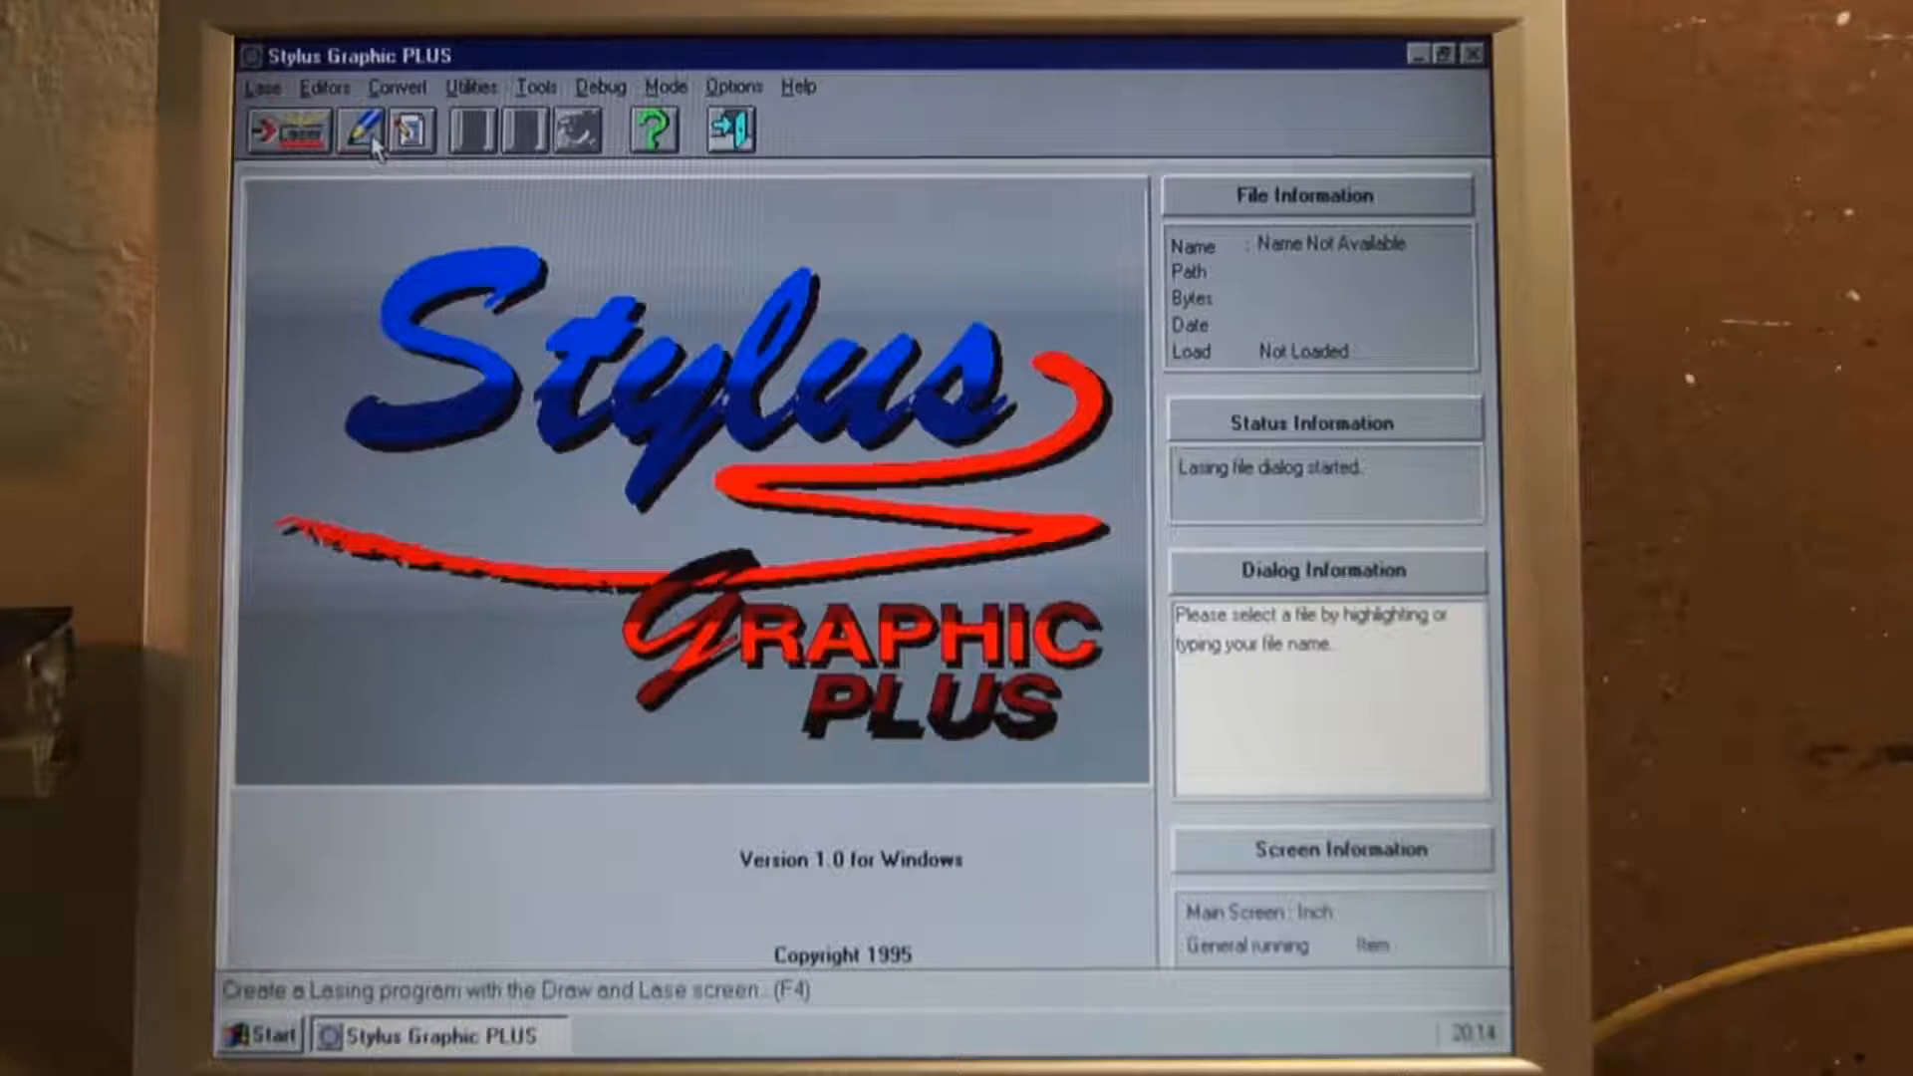
Launch the Draw & Lase editor via the DRAW toolbar button and open the drawing.
click(361, 129)
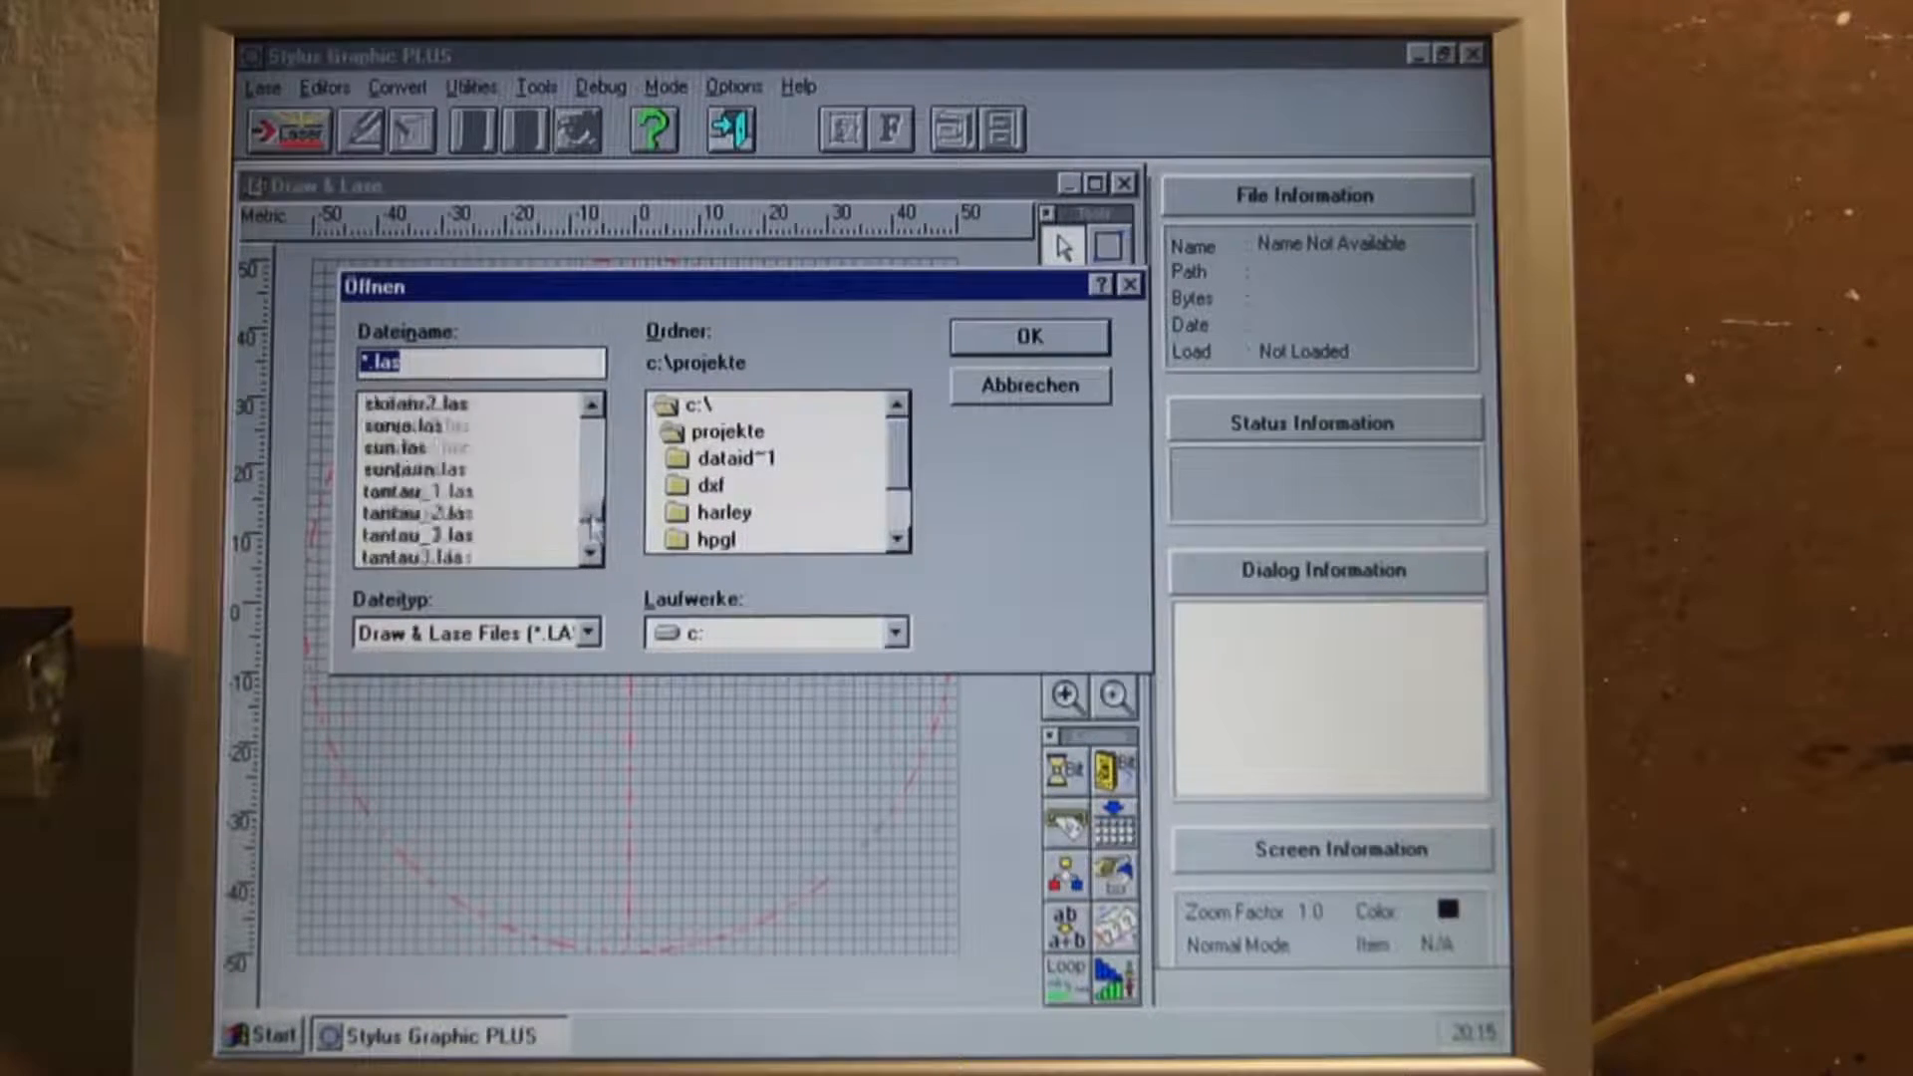
click(1028, 335)
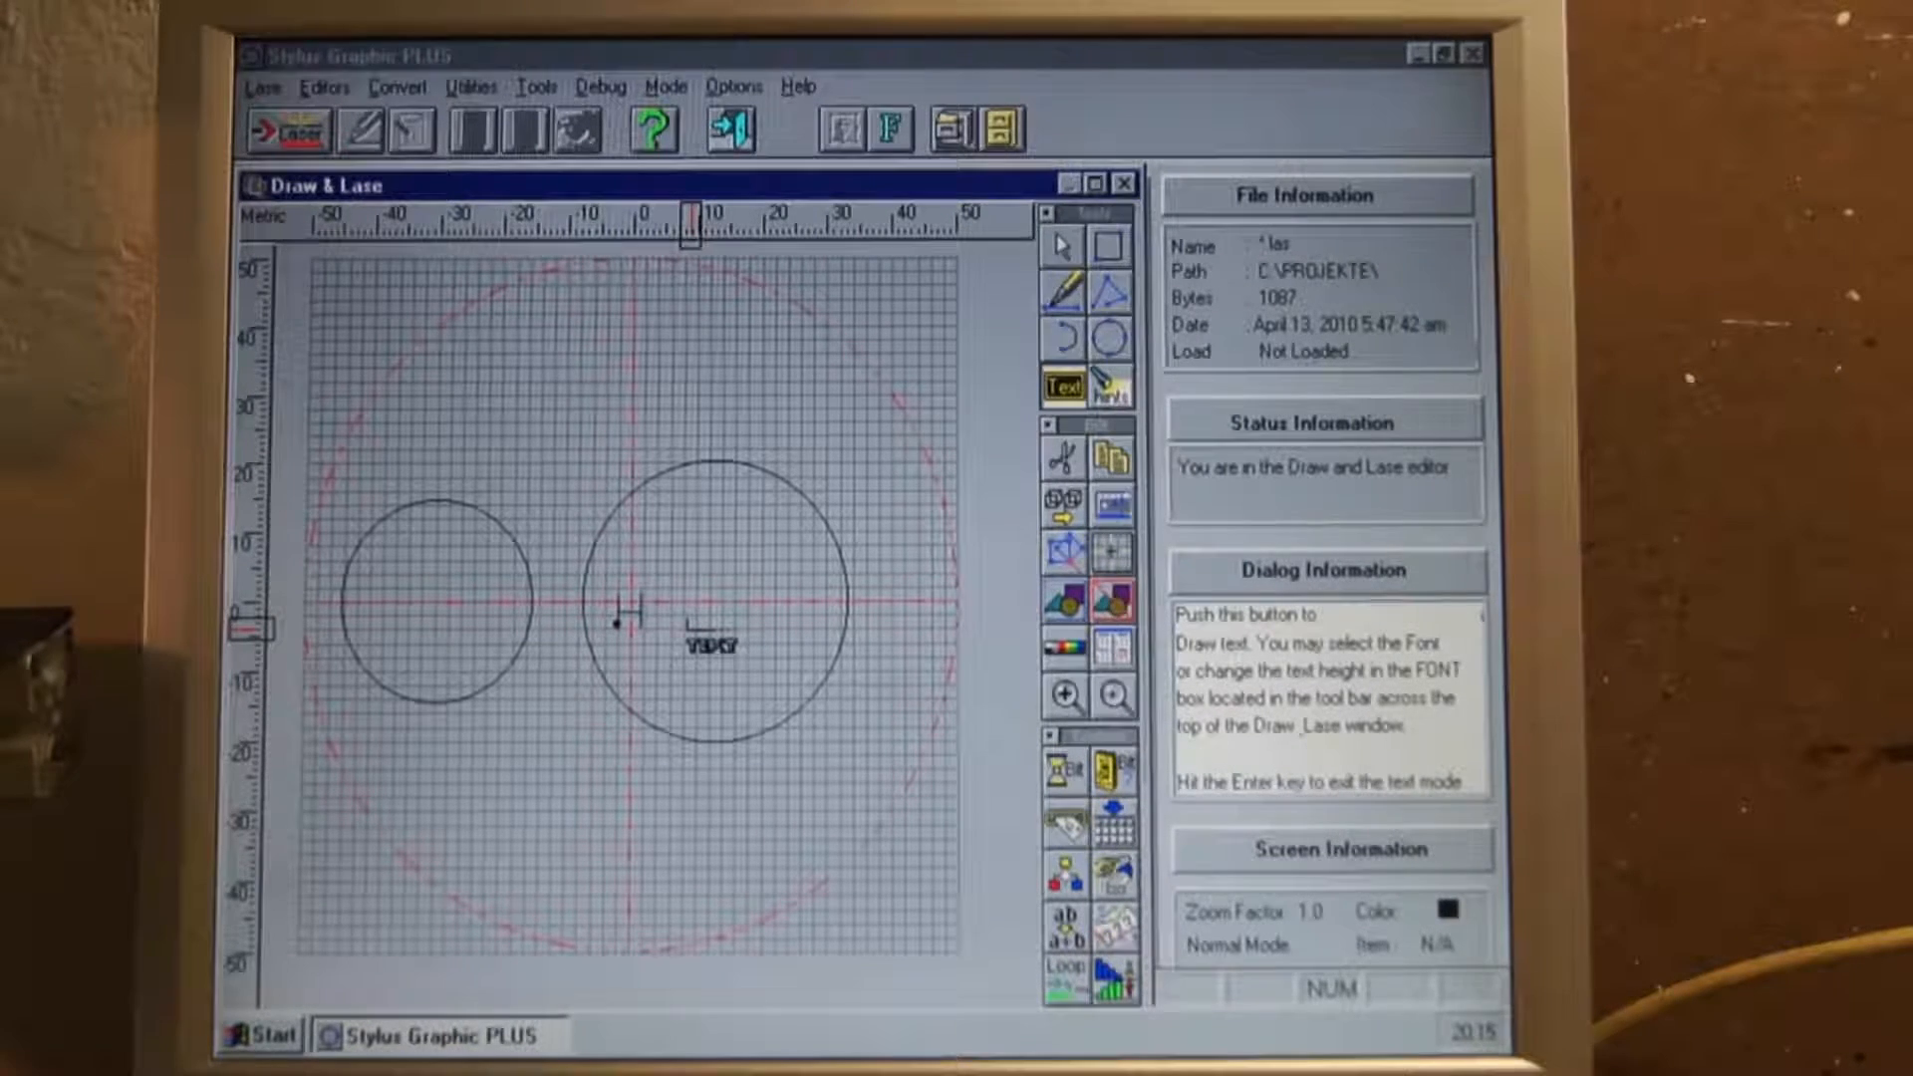
Enter the text 'Hi Youtube' in the large circle, then select the circle for editing.
text(Hi Youtu)
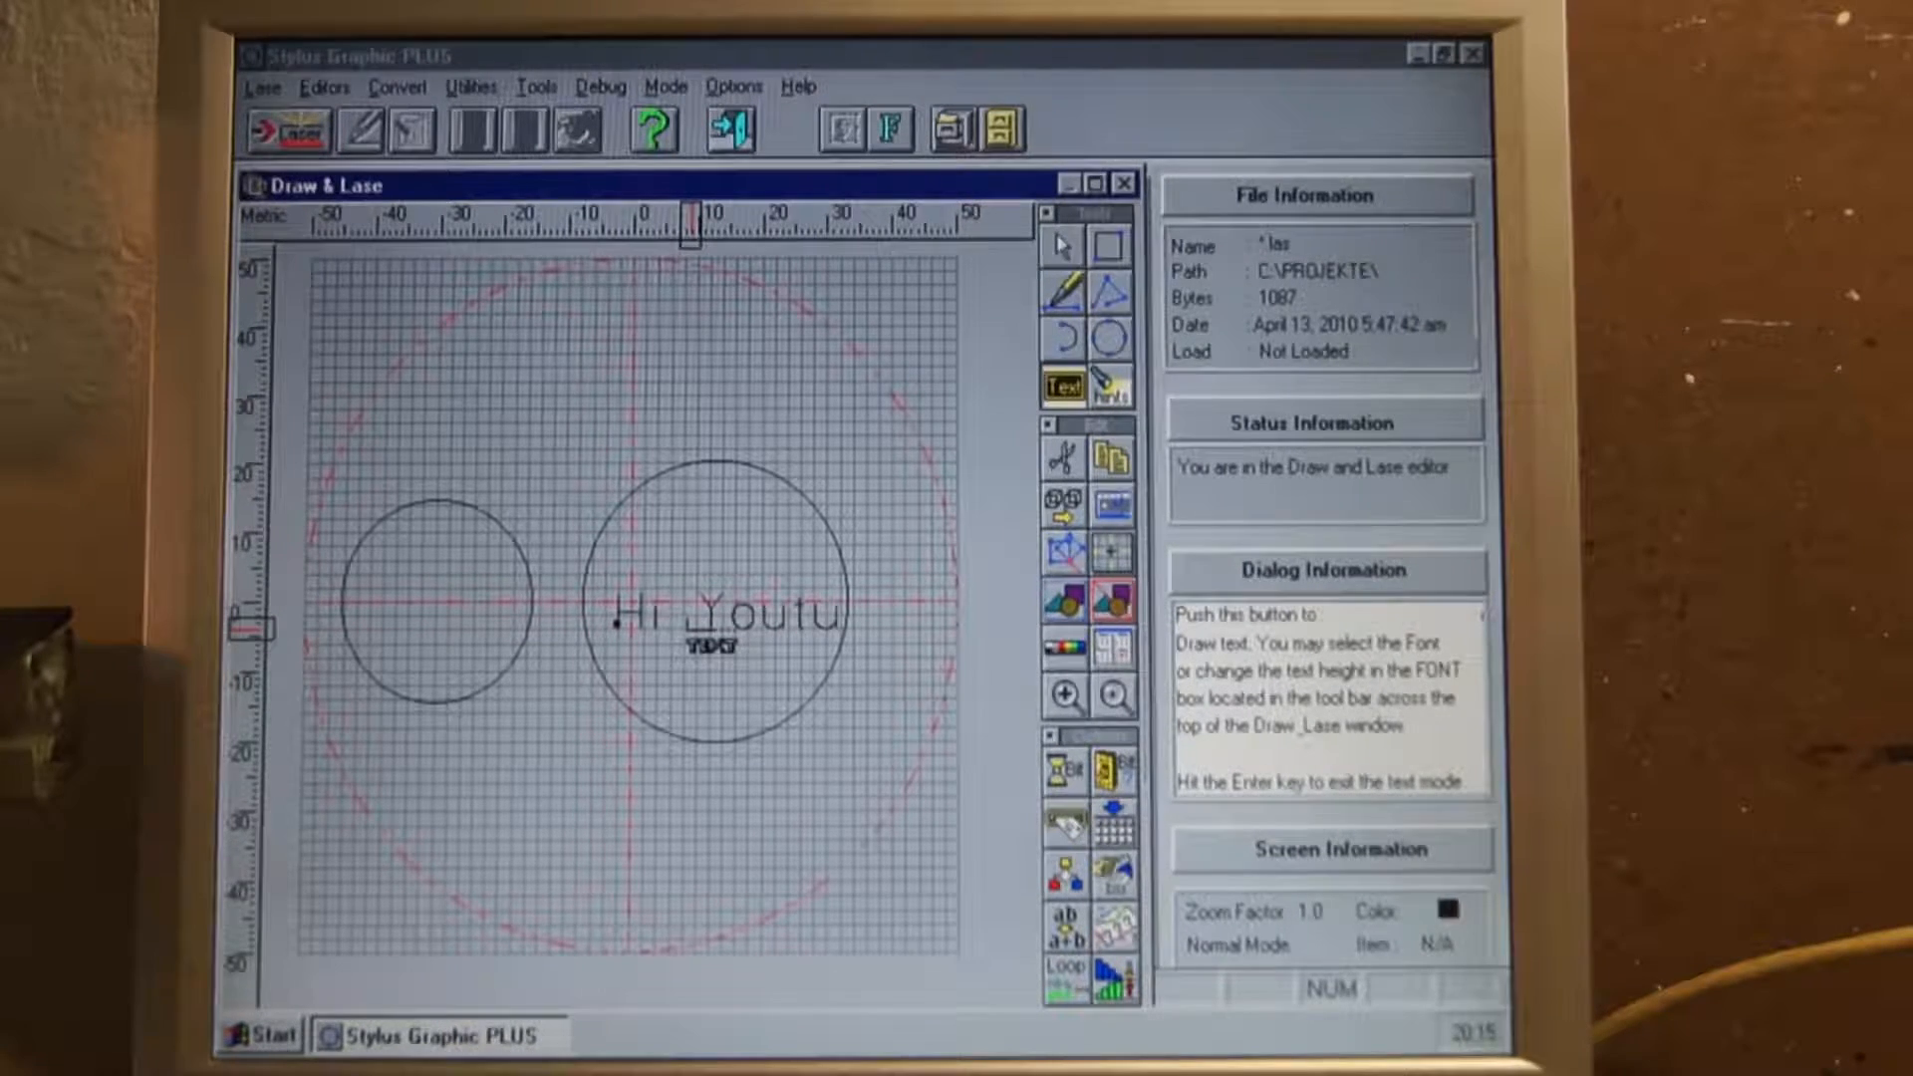
text(be)
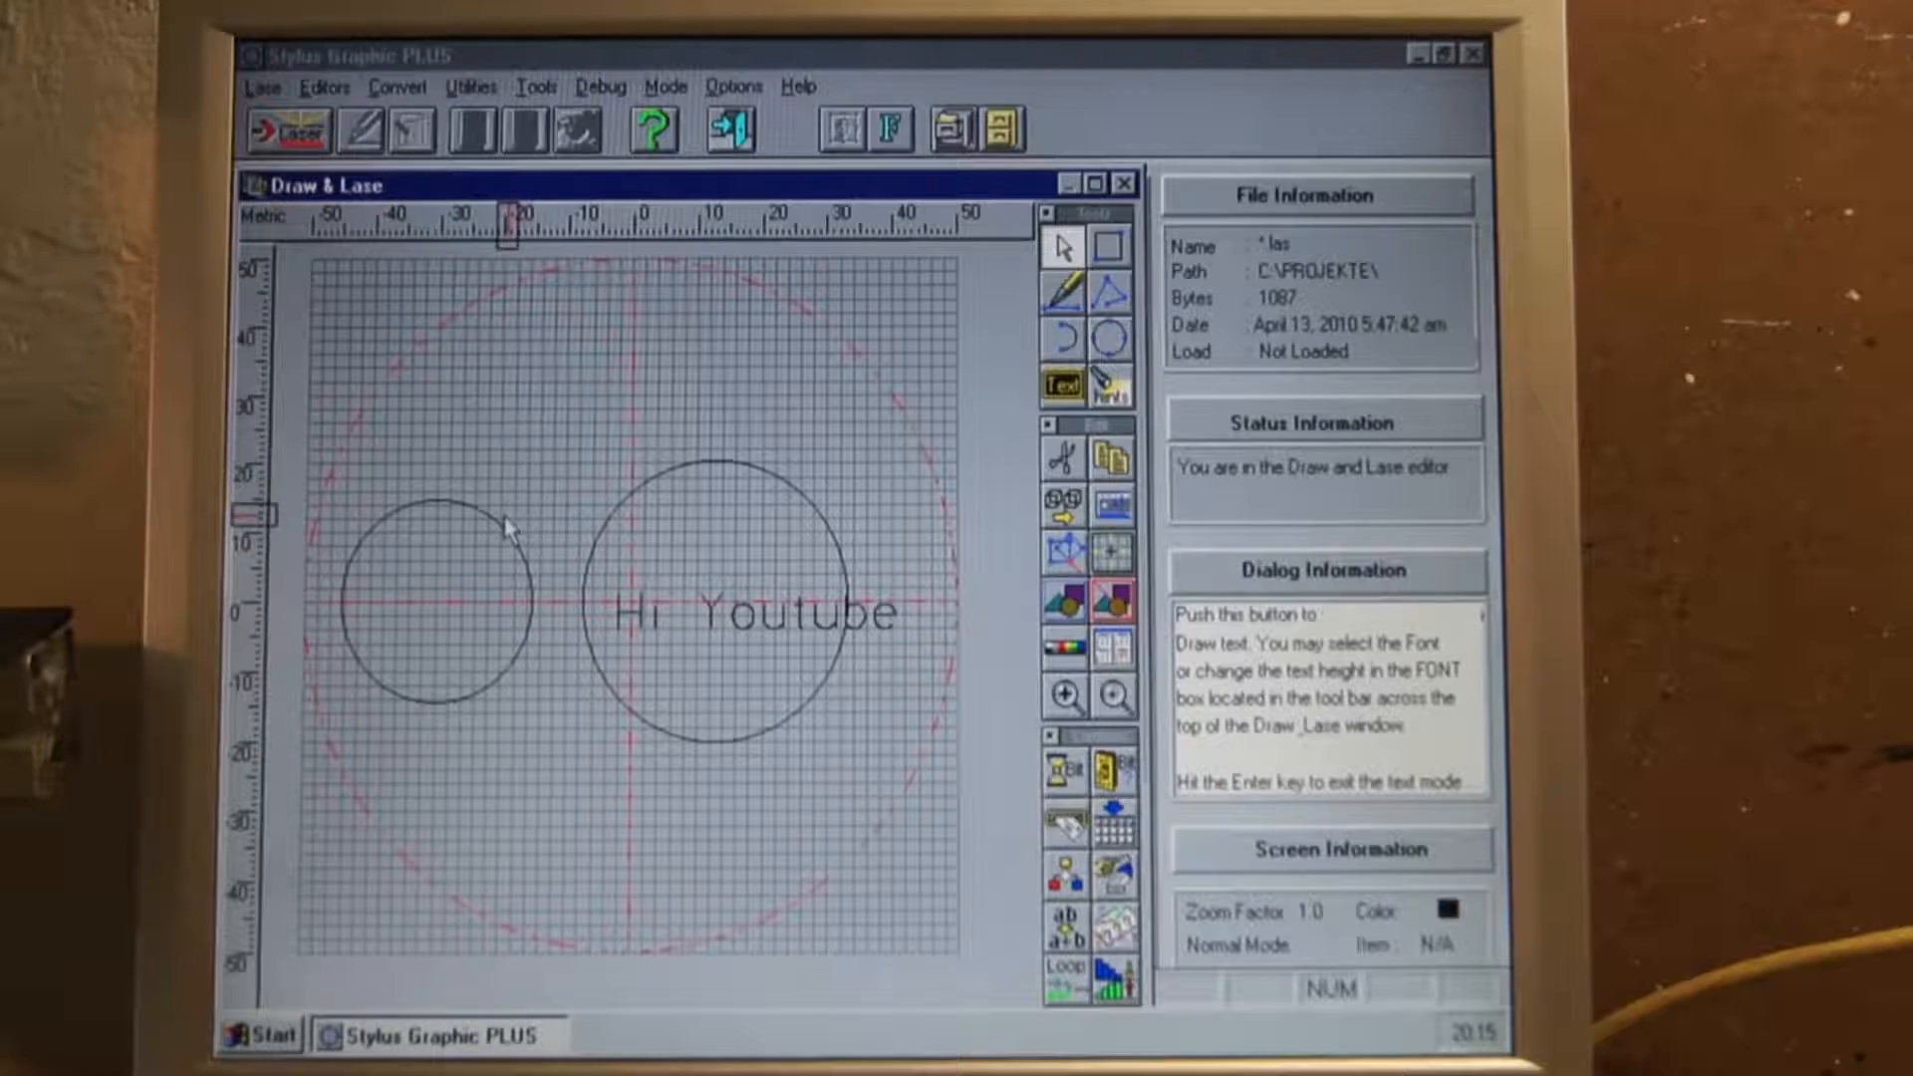
click(433, 586)
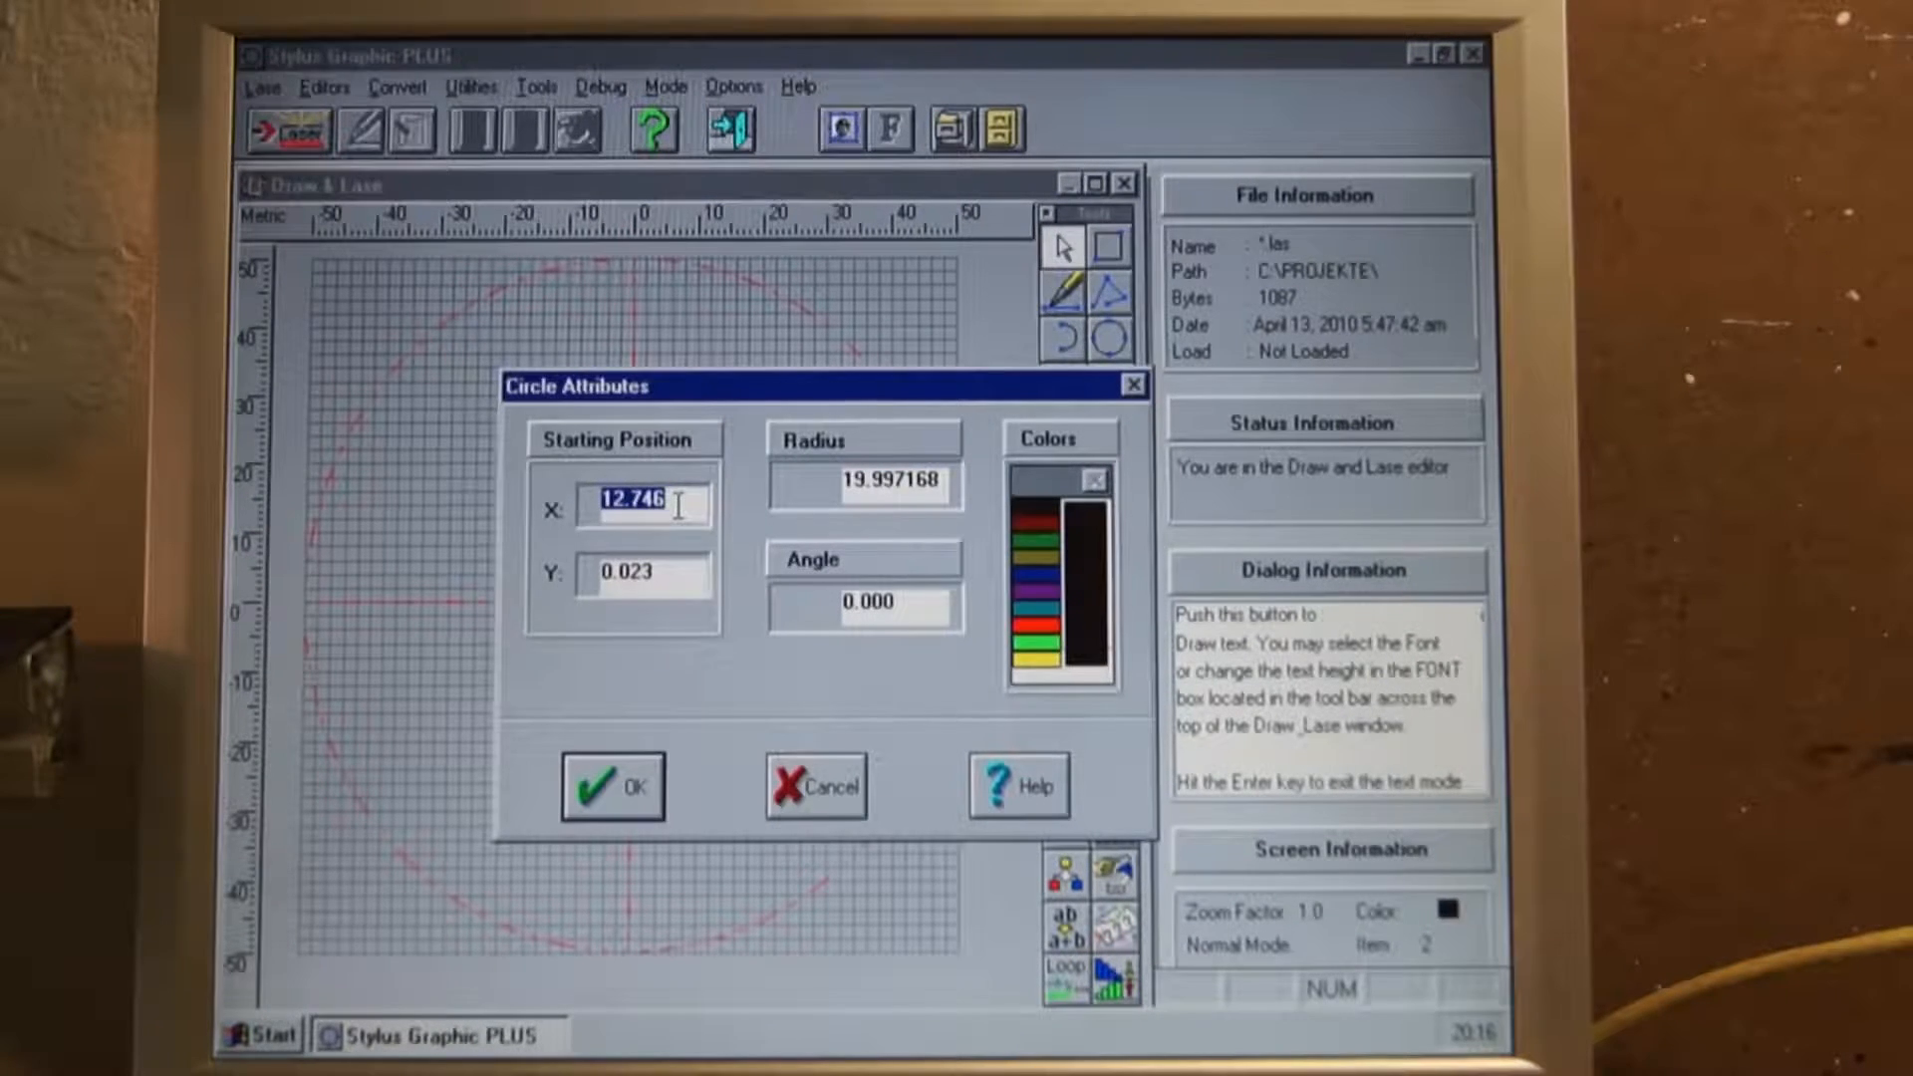
Set the circle's radius to 25, review its starting position, and apply the attributes.
click(865, 482)
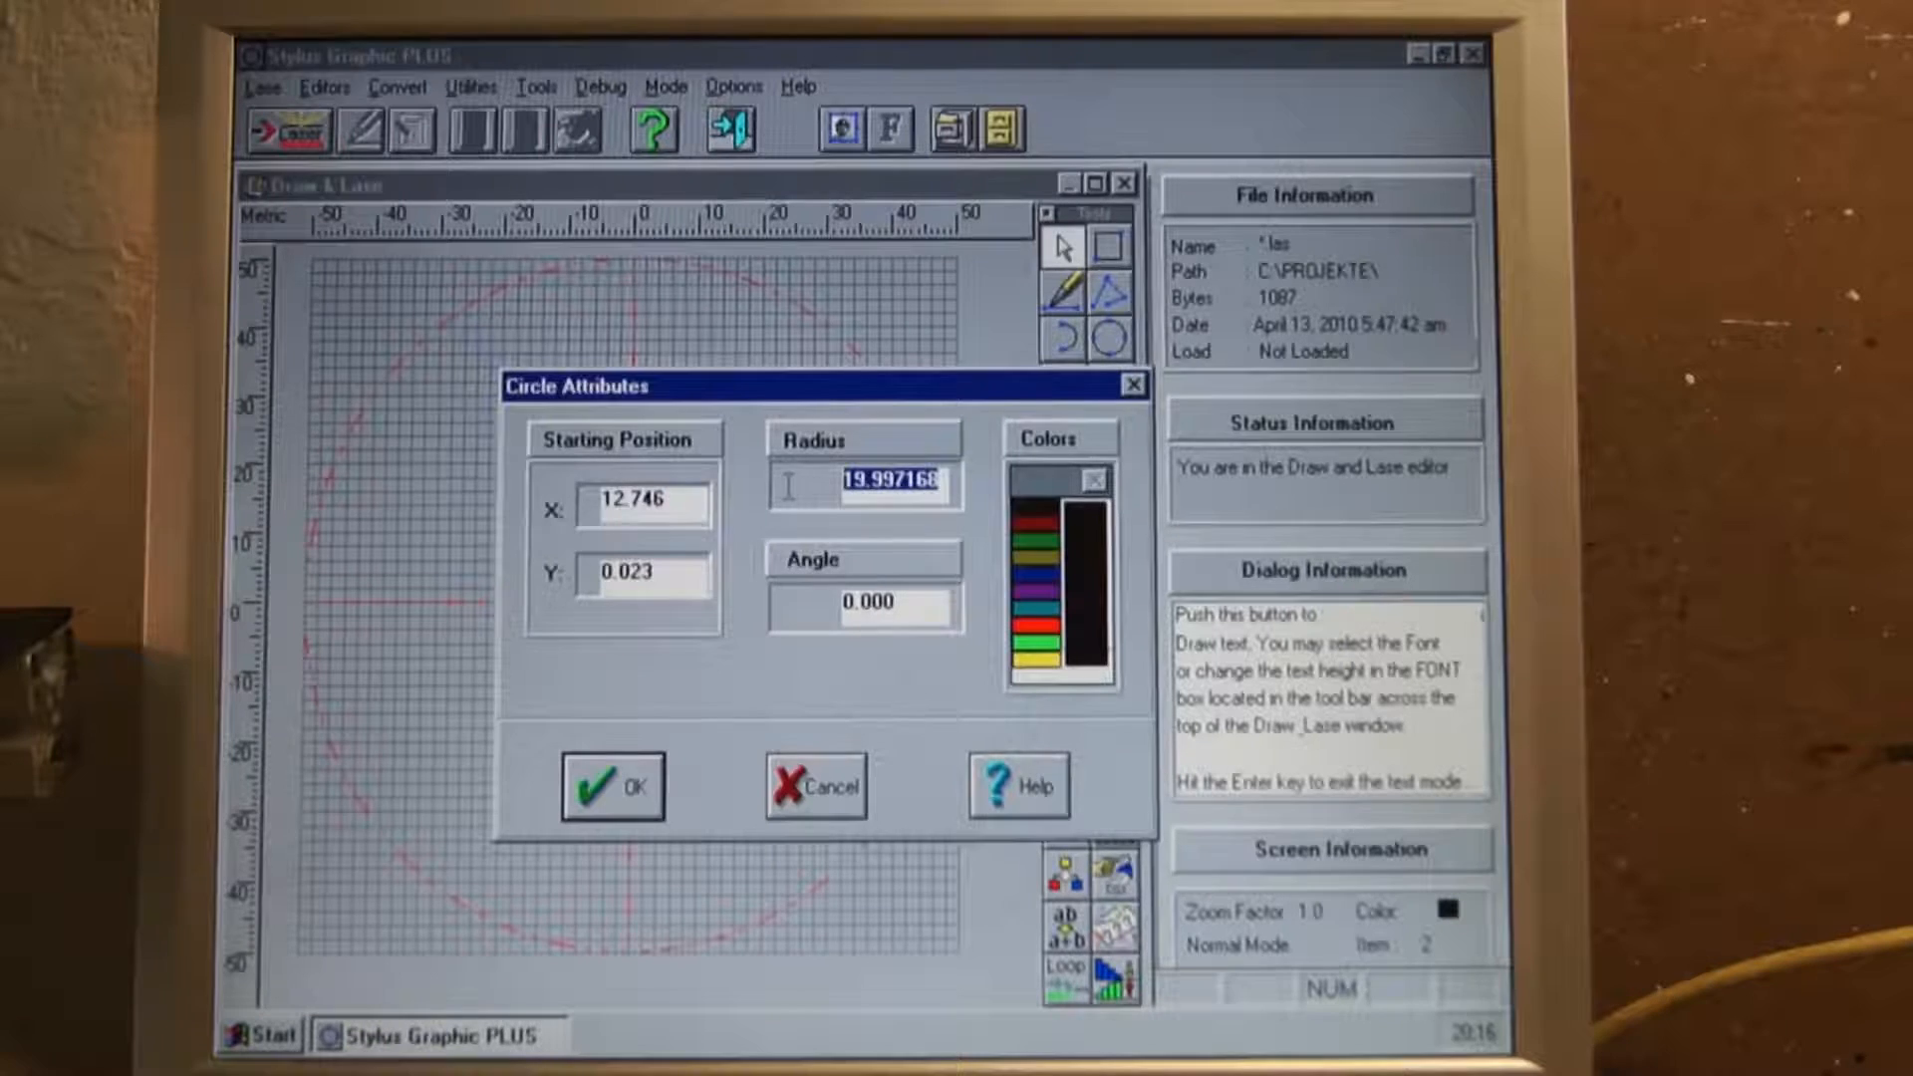
text(25.000000)
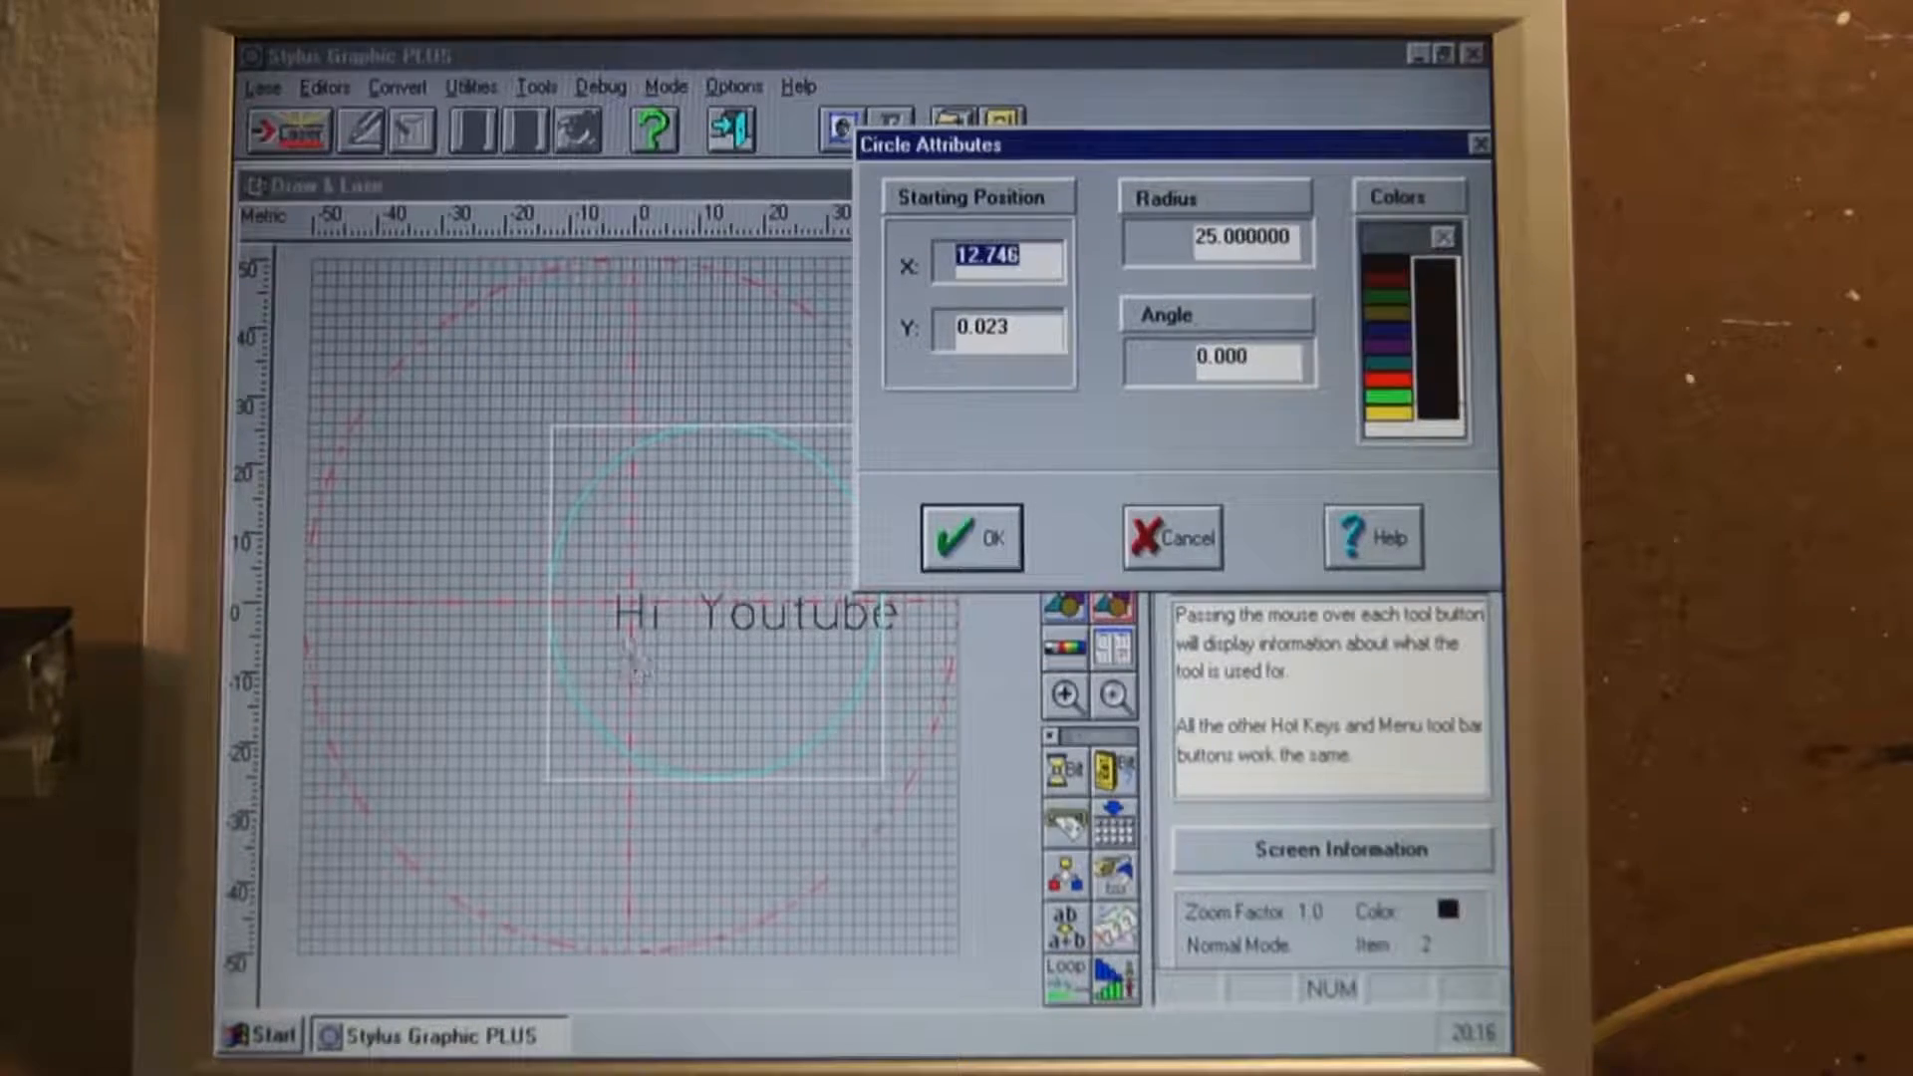
mouse_move(897, 372)
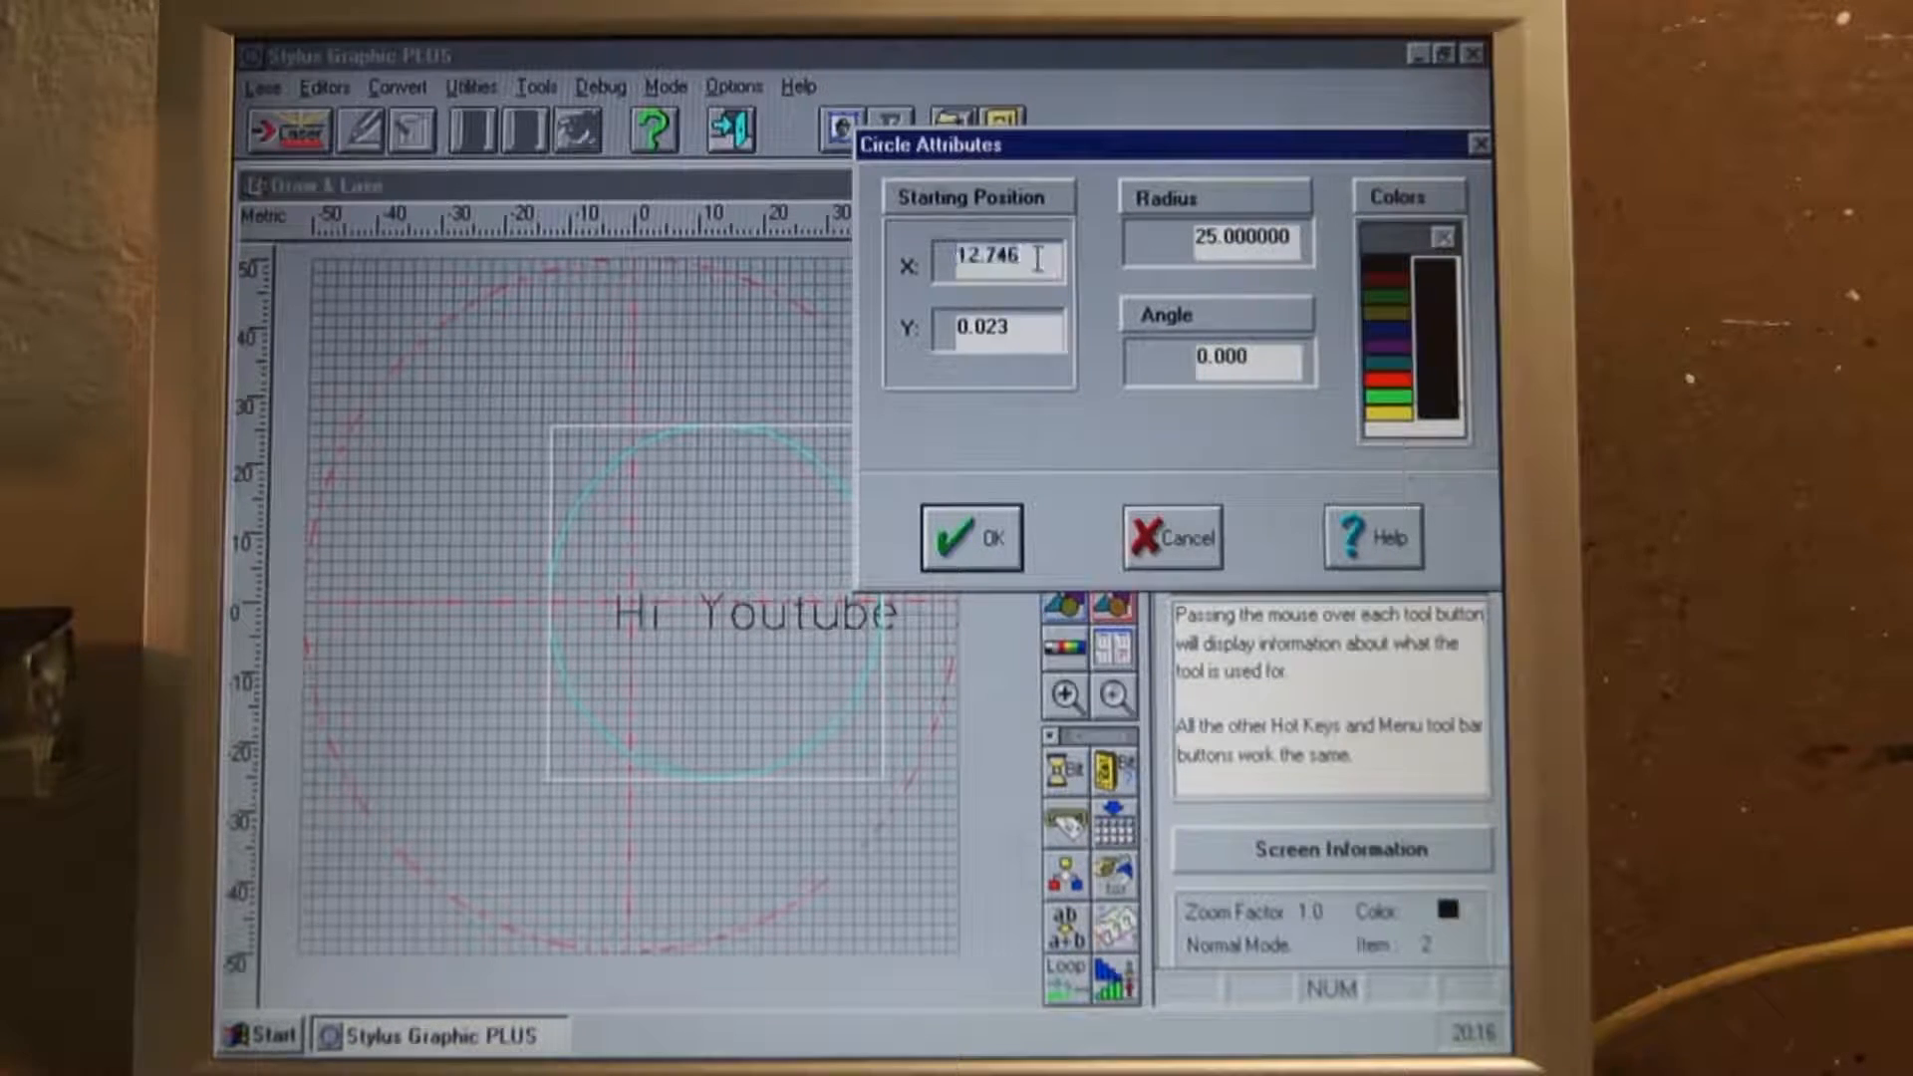
triple_click(996, 259)
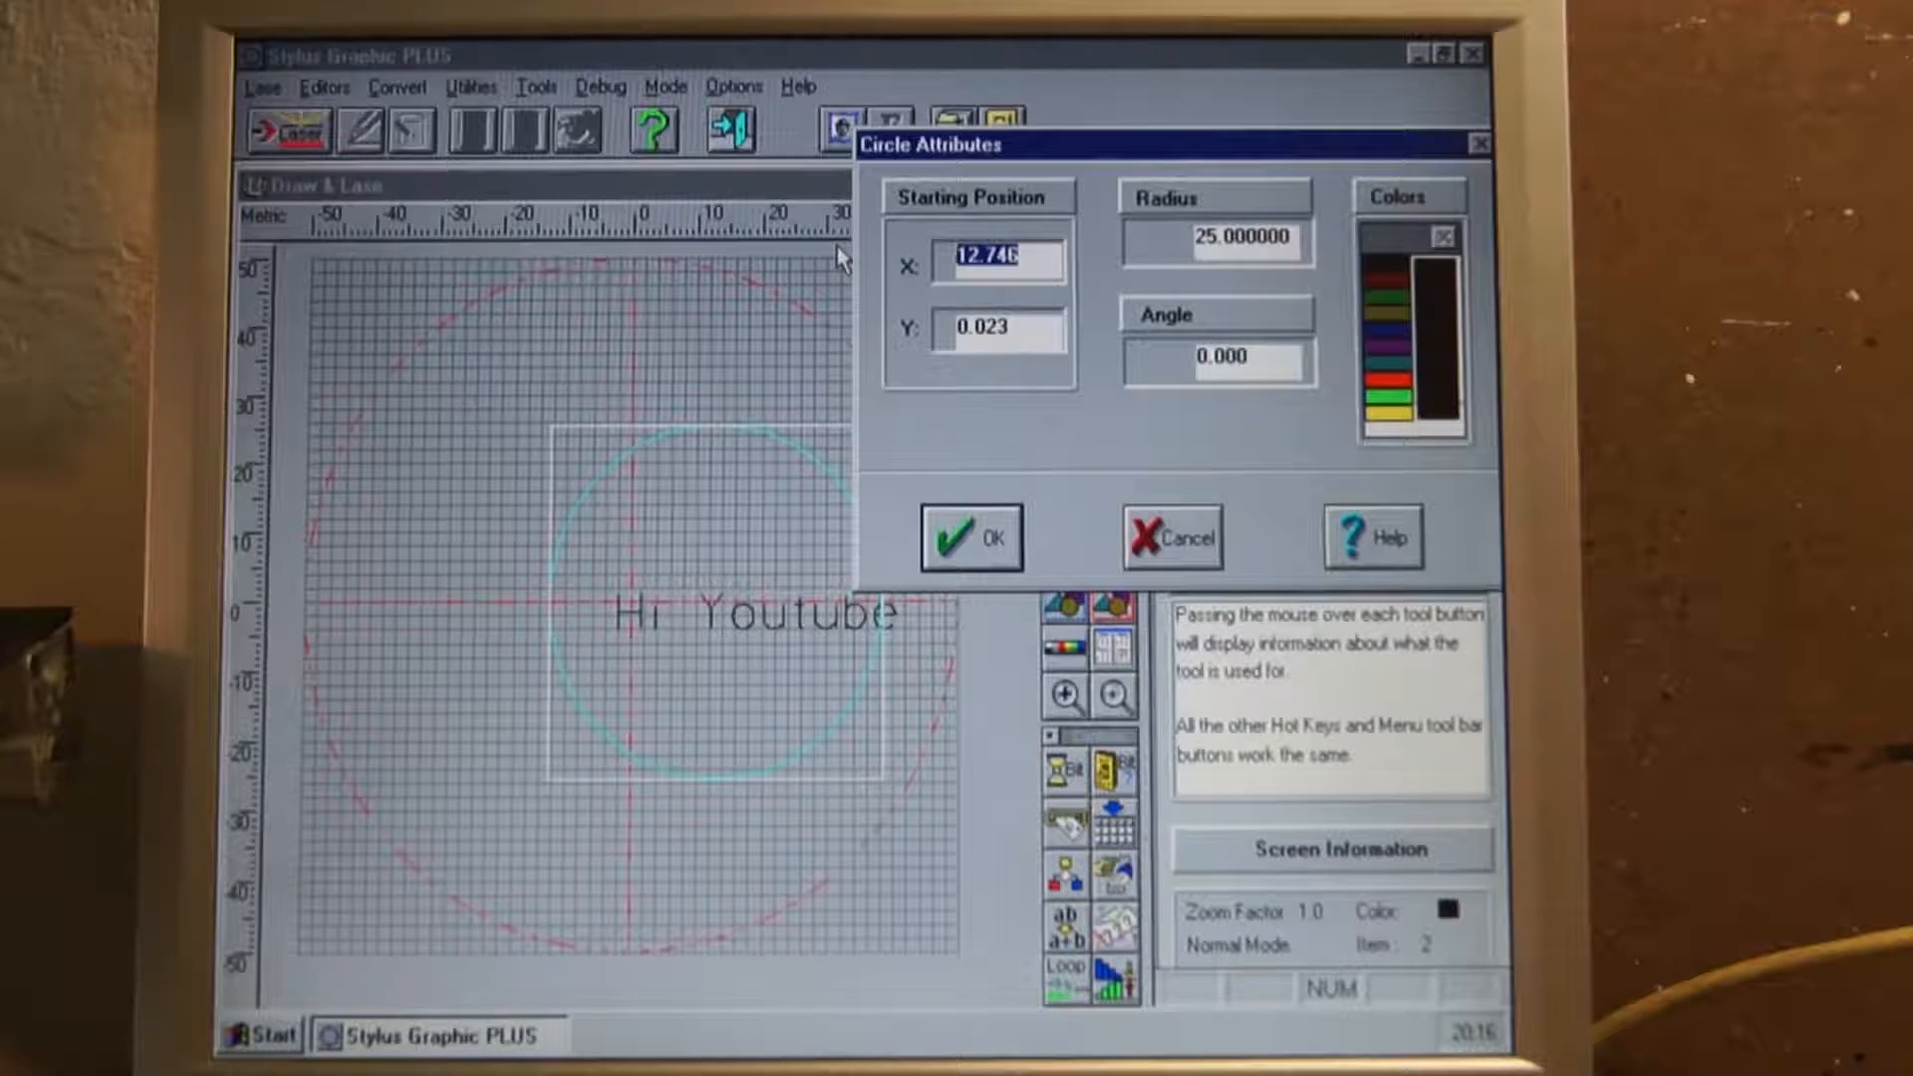
click(971, 536)
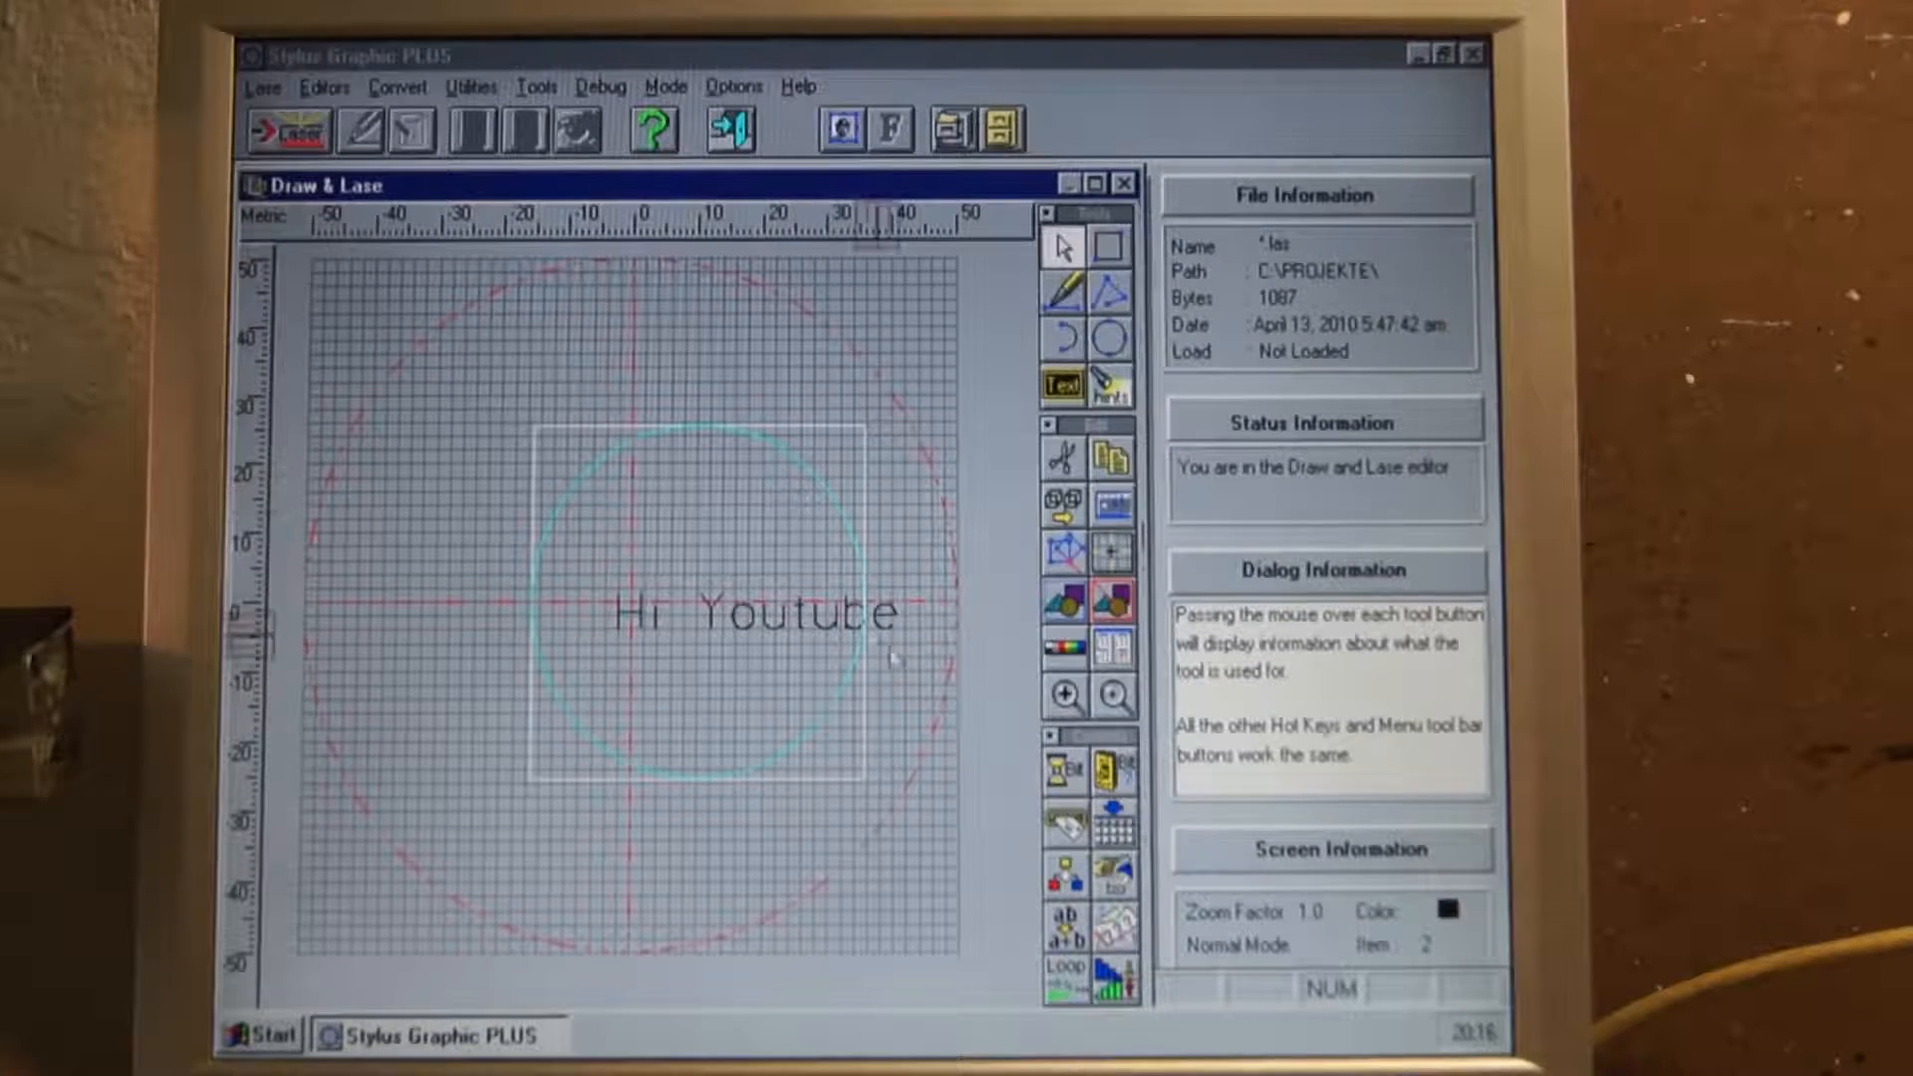
Set the text's starting position to X -5 and Y -10 in Text Attributes and apply it.
click(1060, 384)
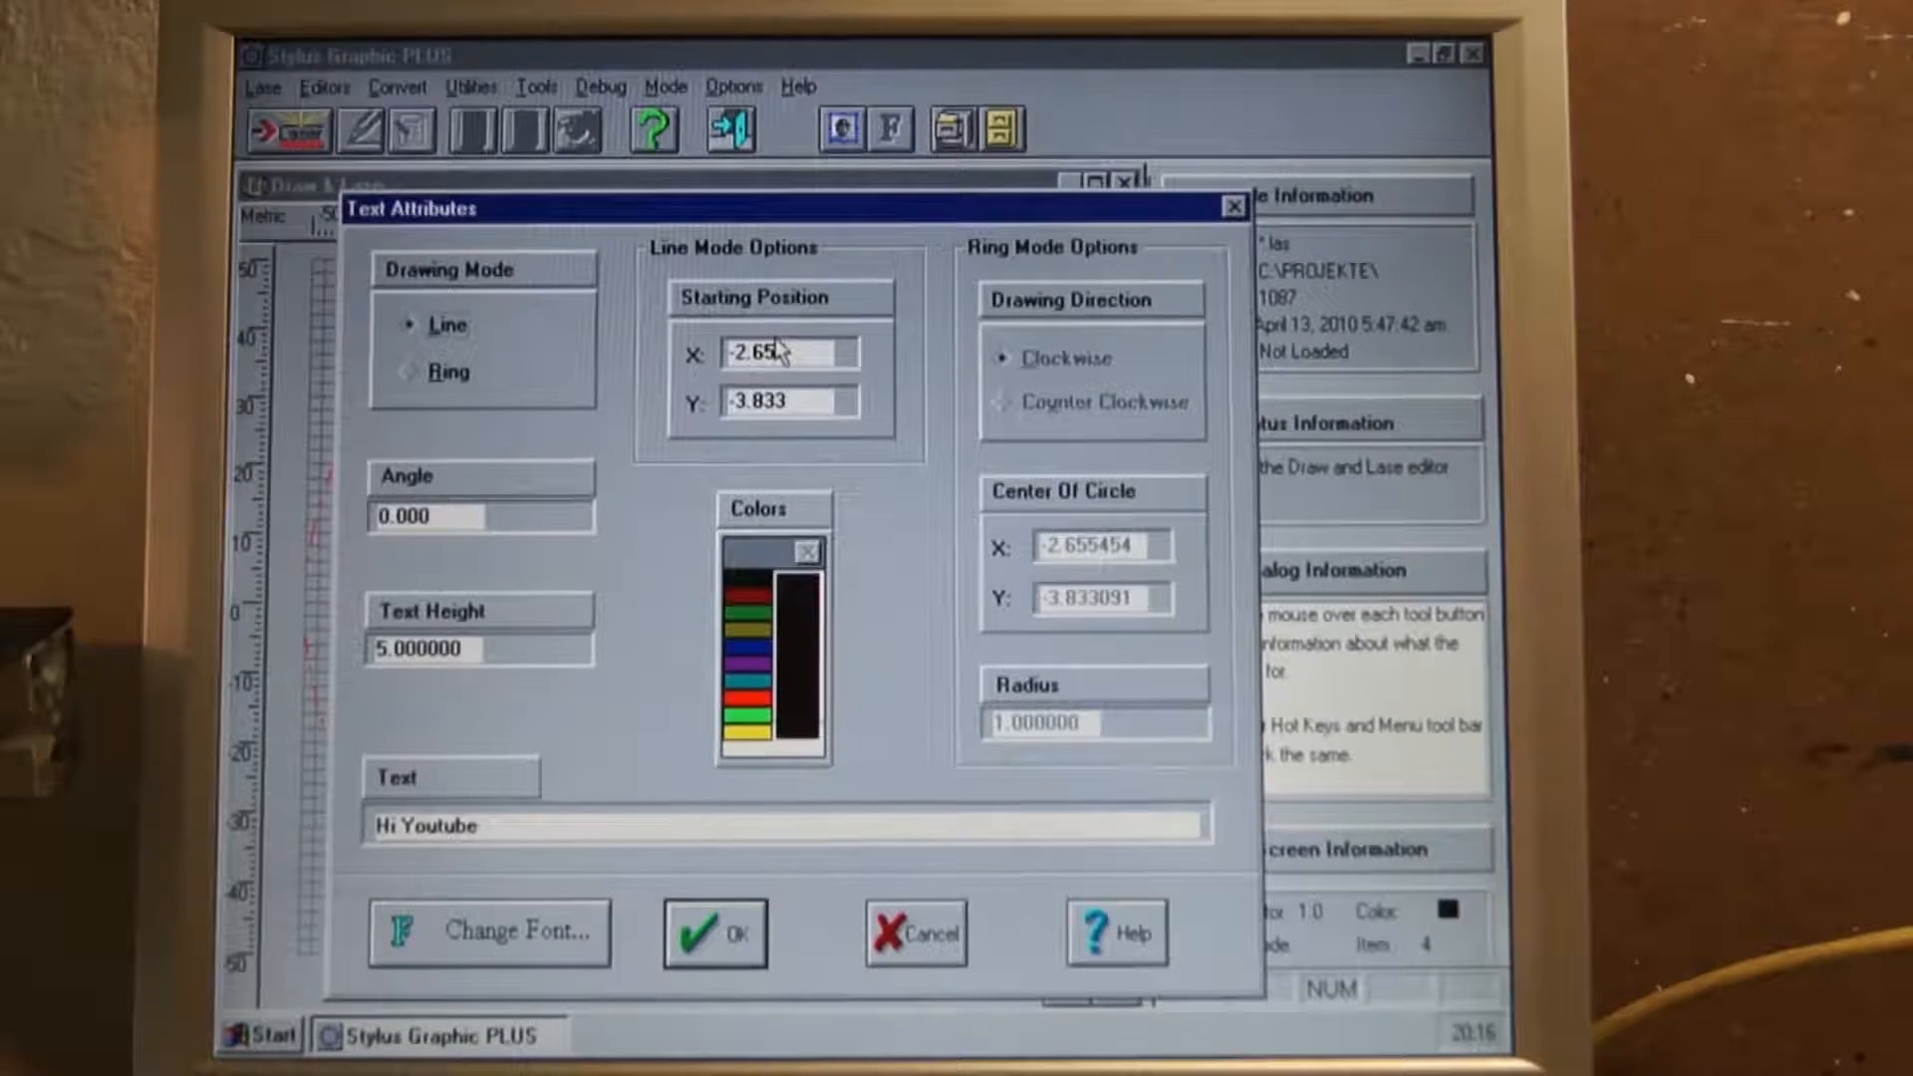
triple_click(788, 350)
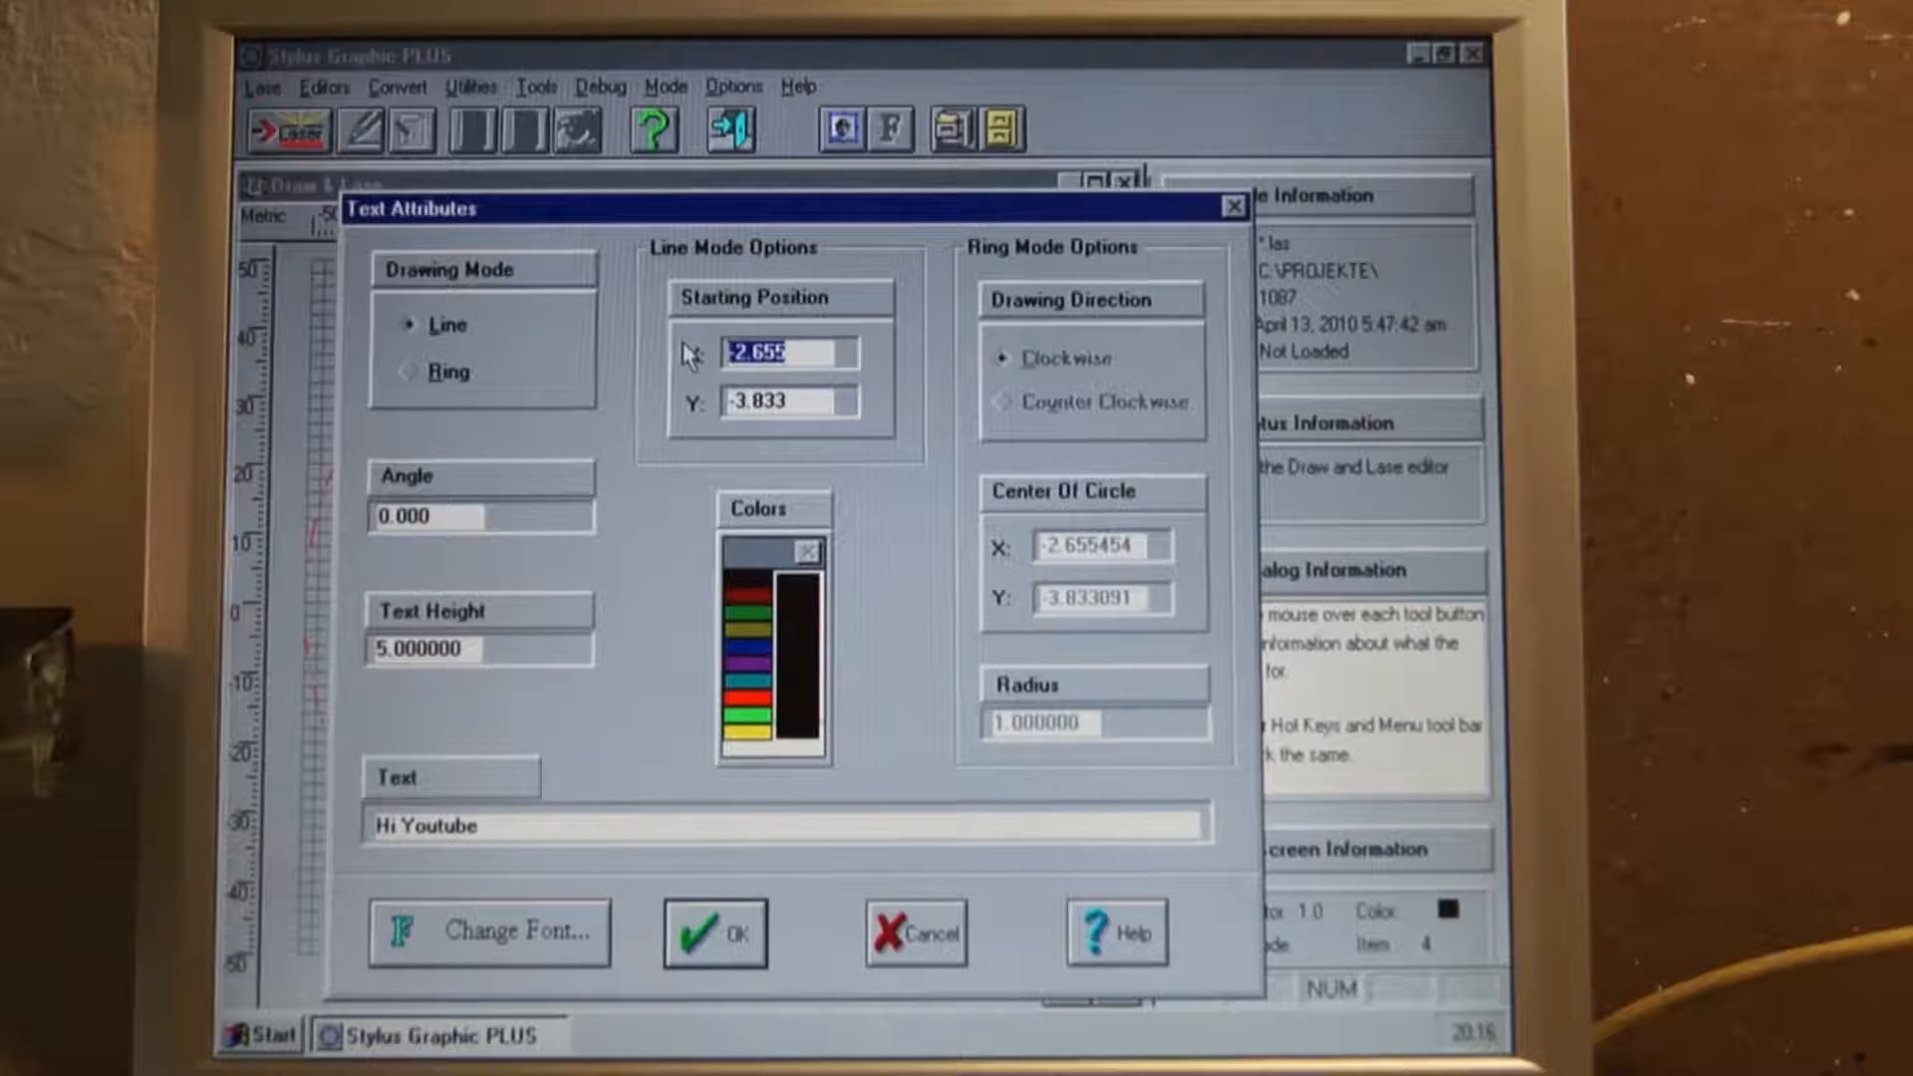
text(-5)
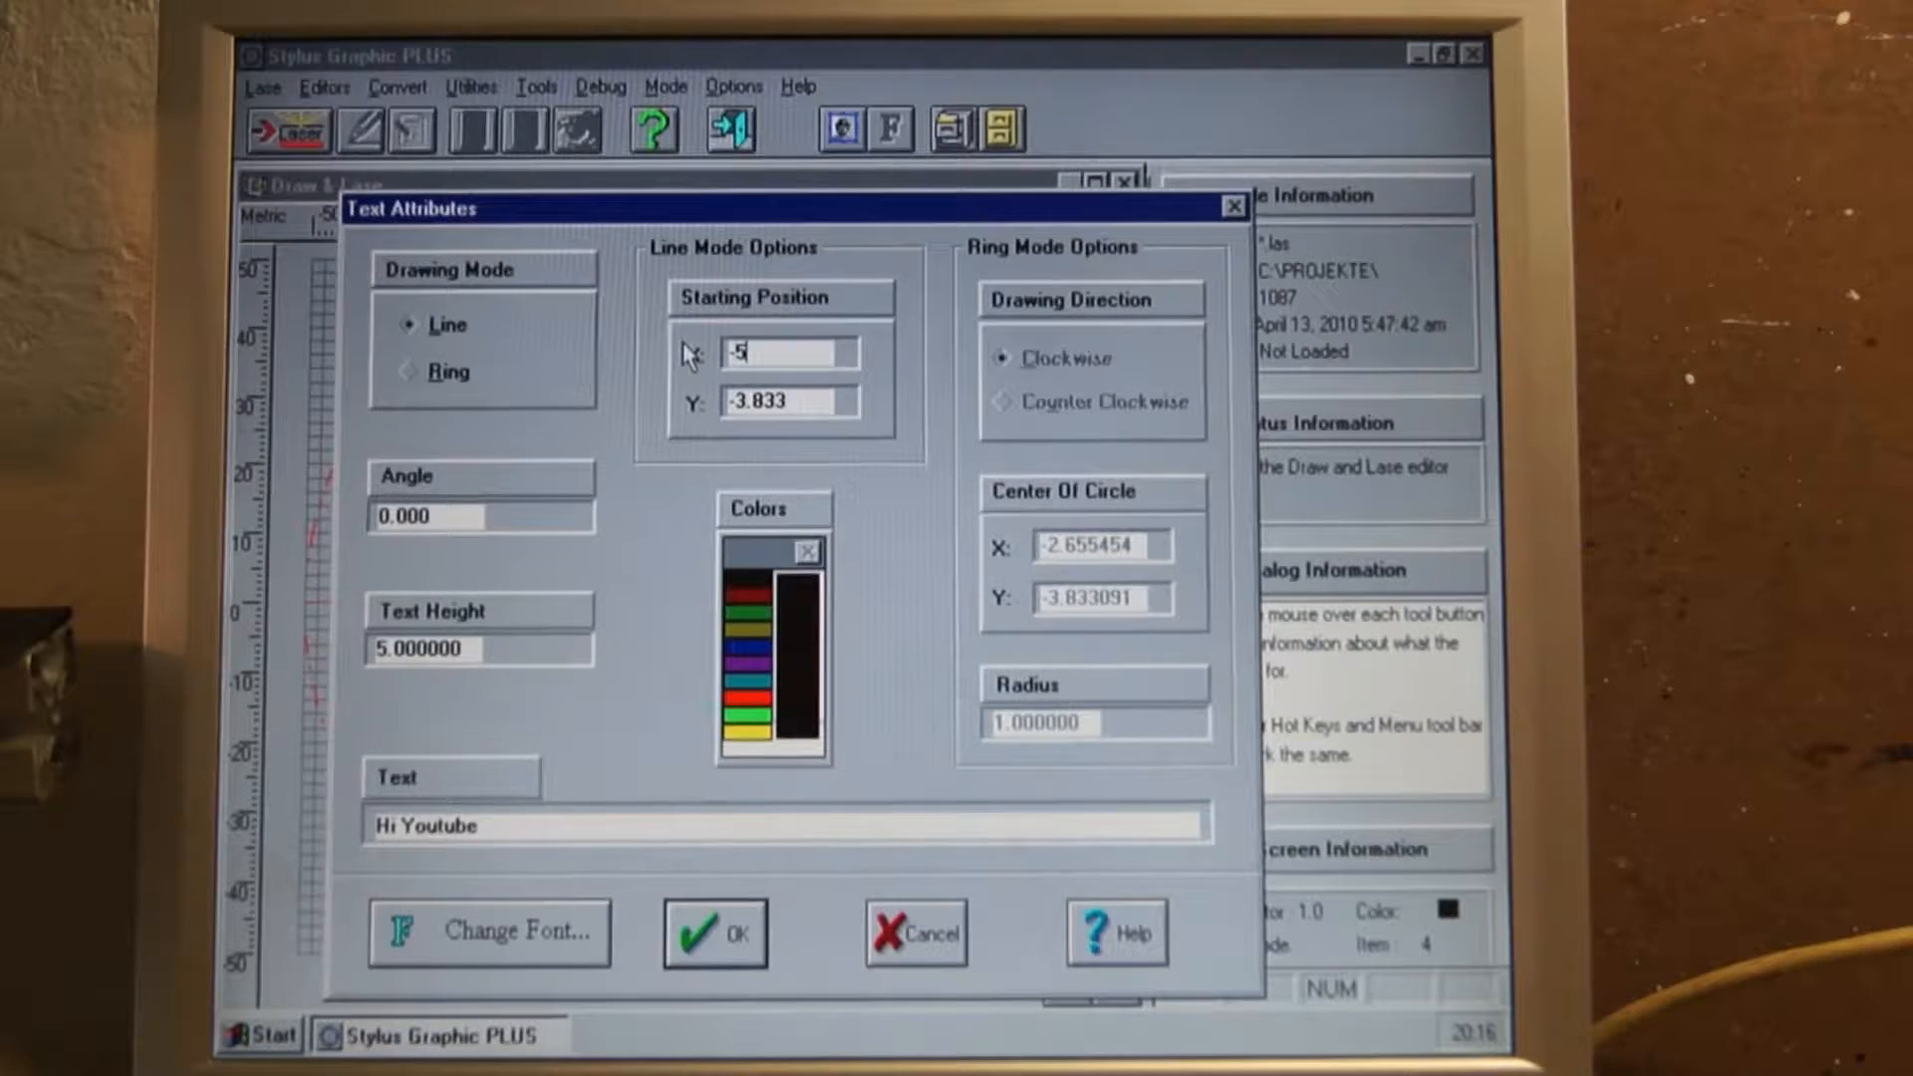
click(716, 933)
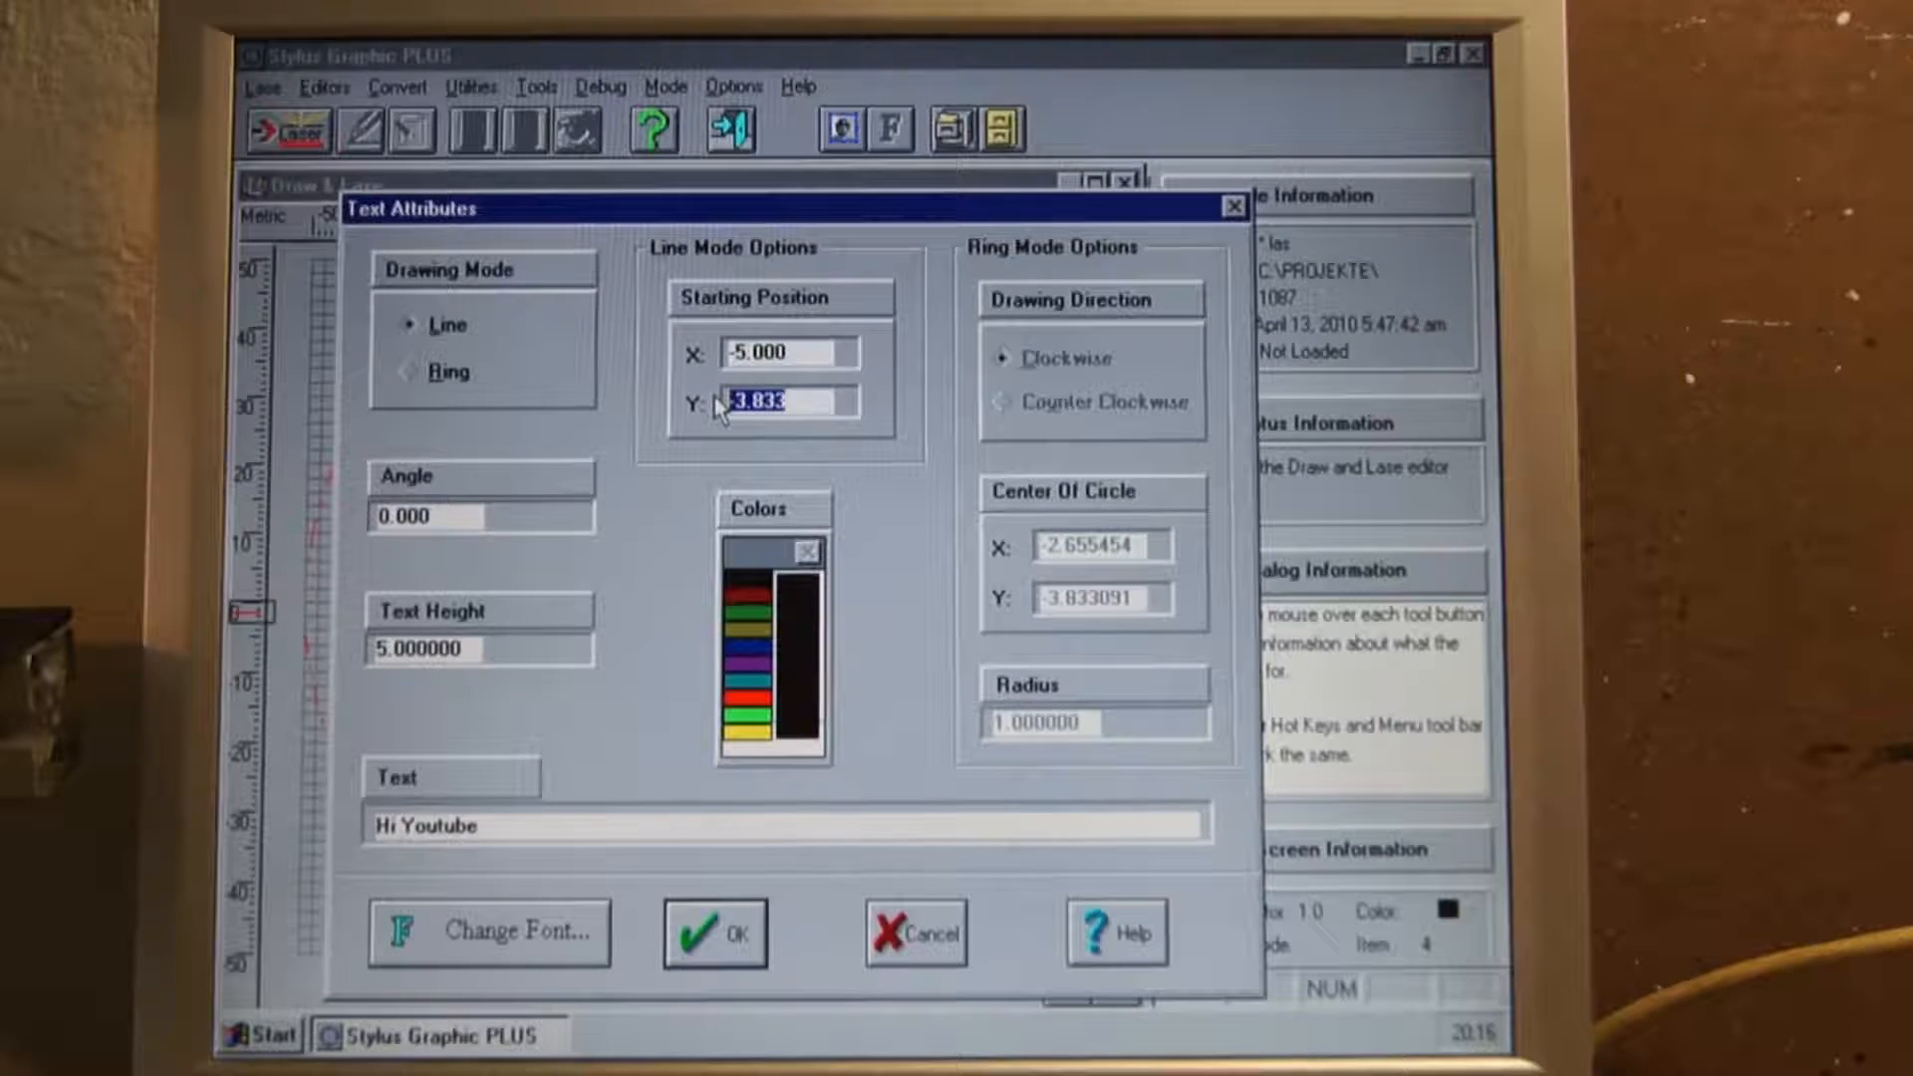
text(-1)
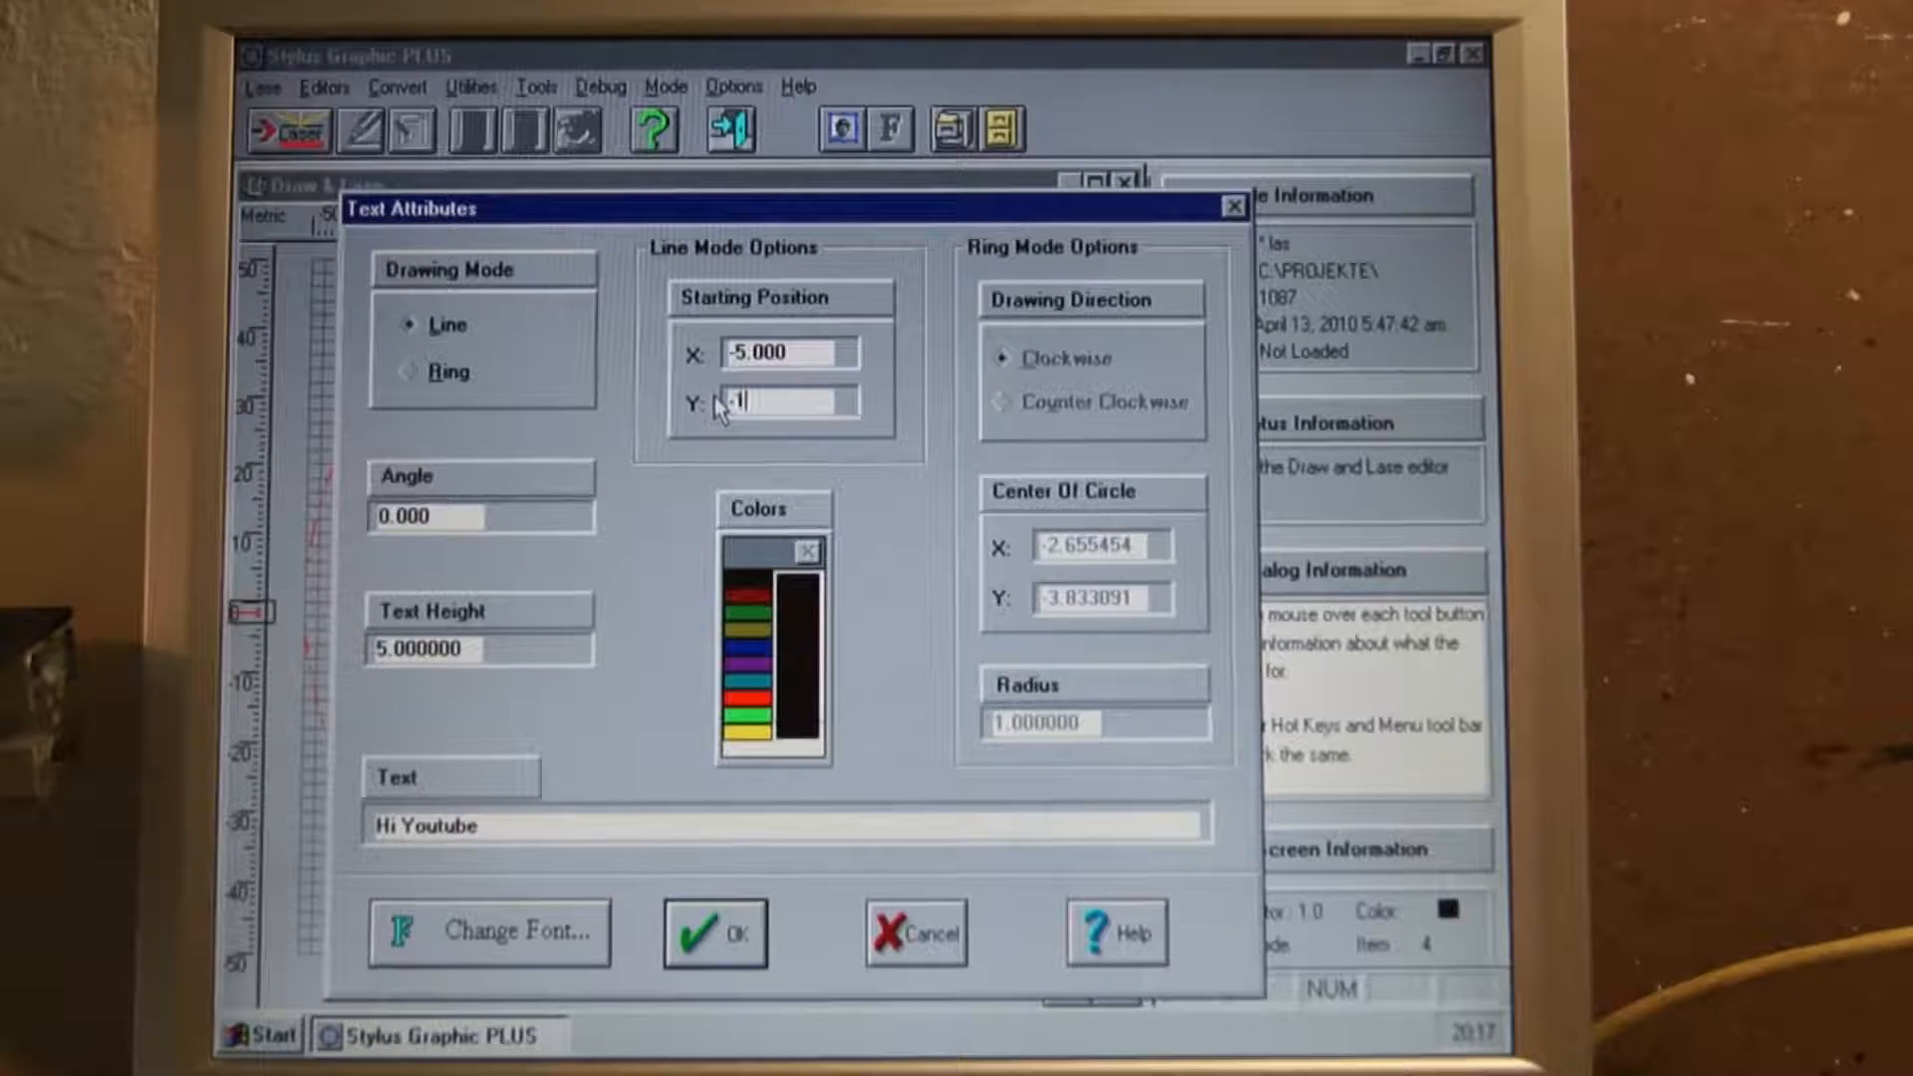
click(714, 933)
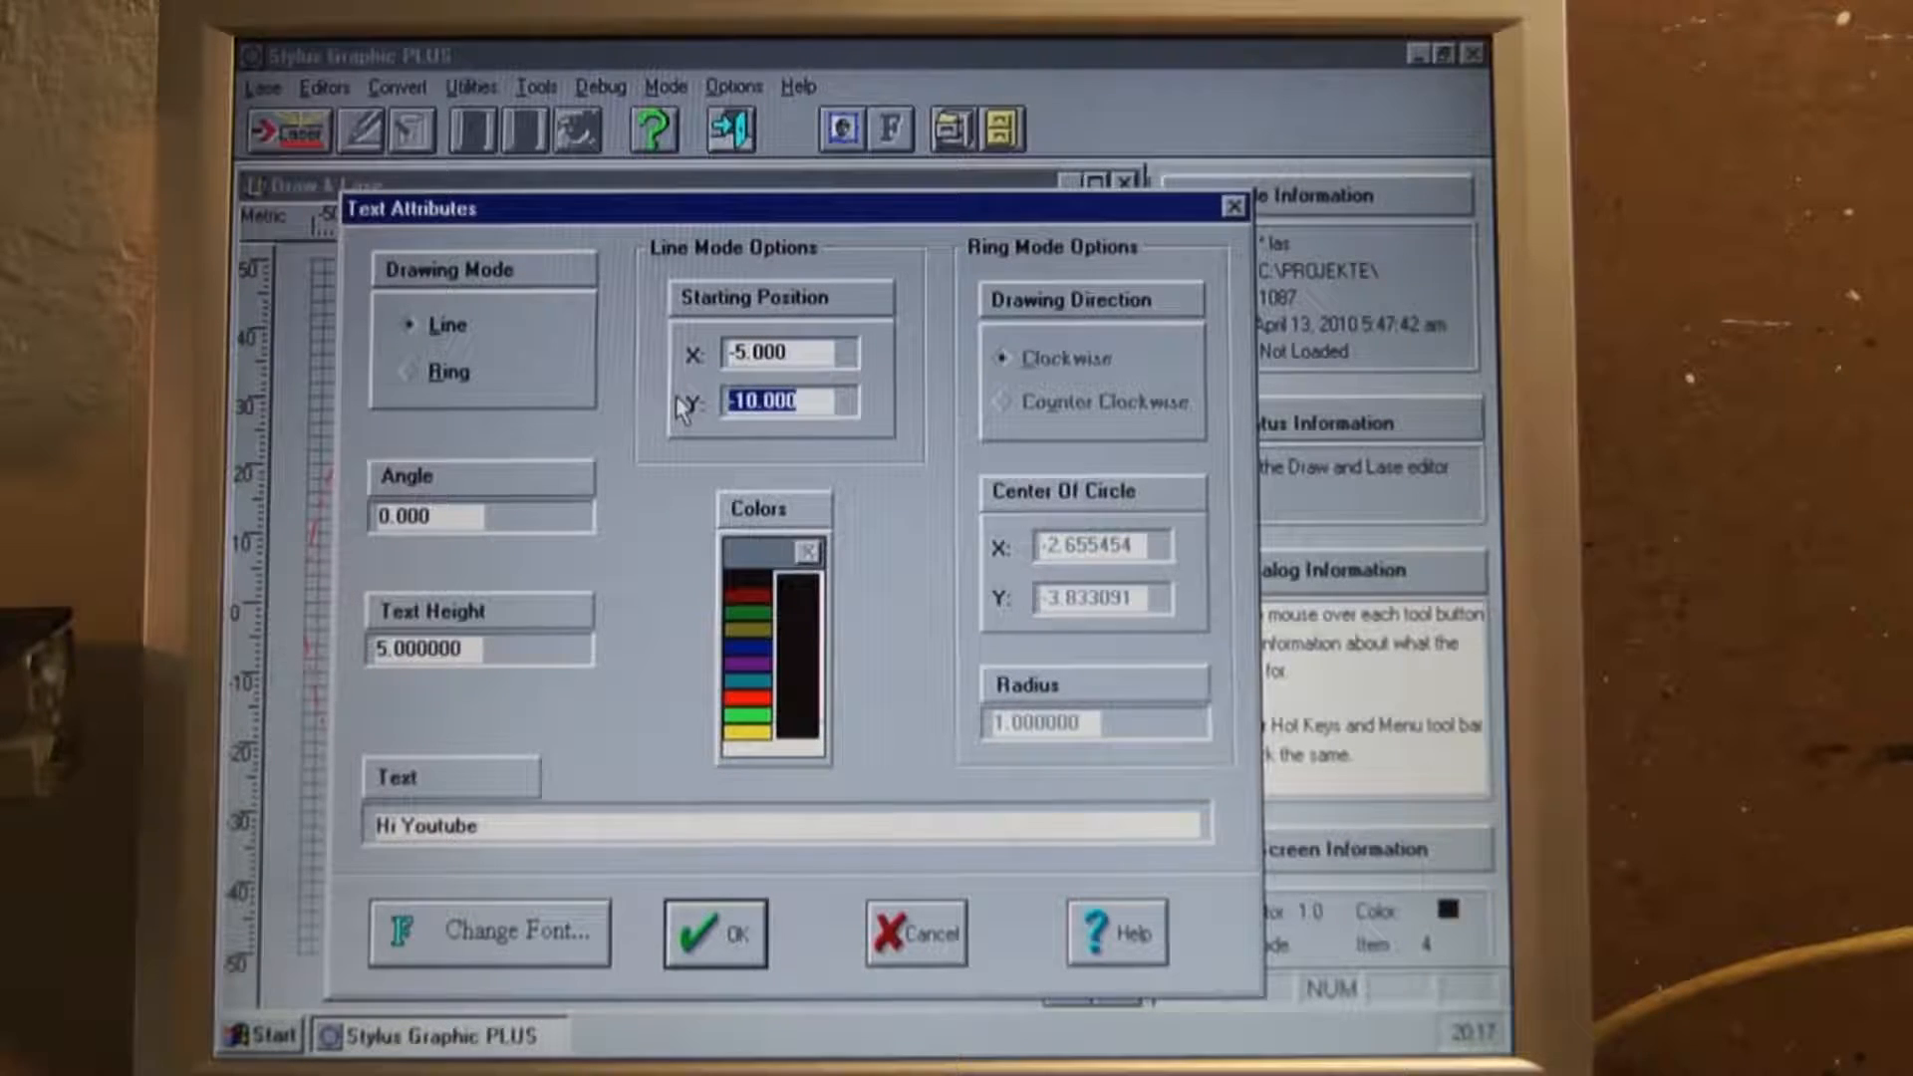
text(0)
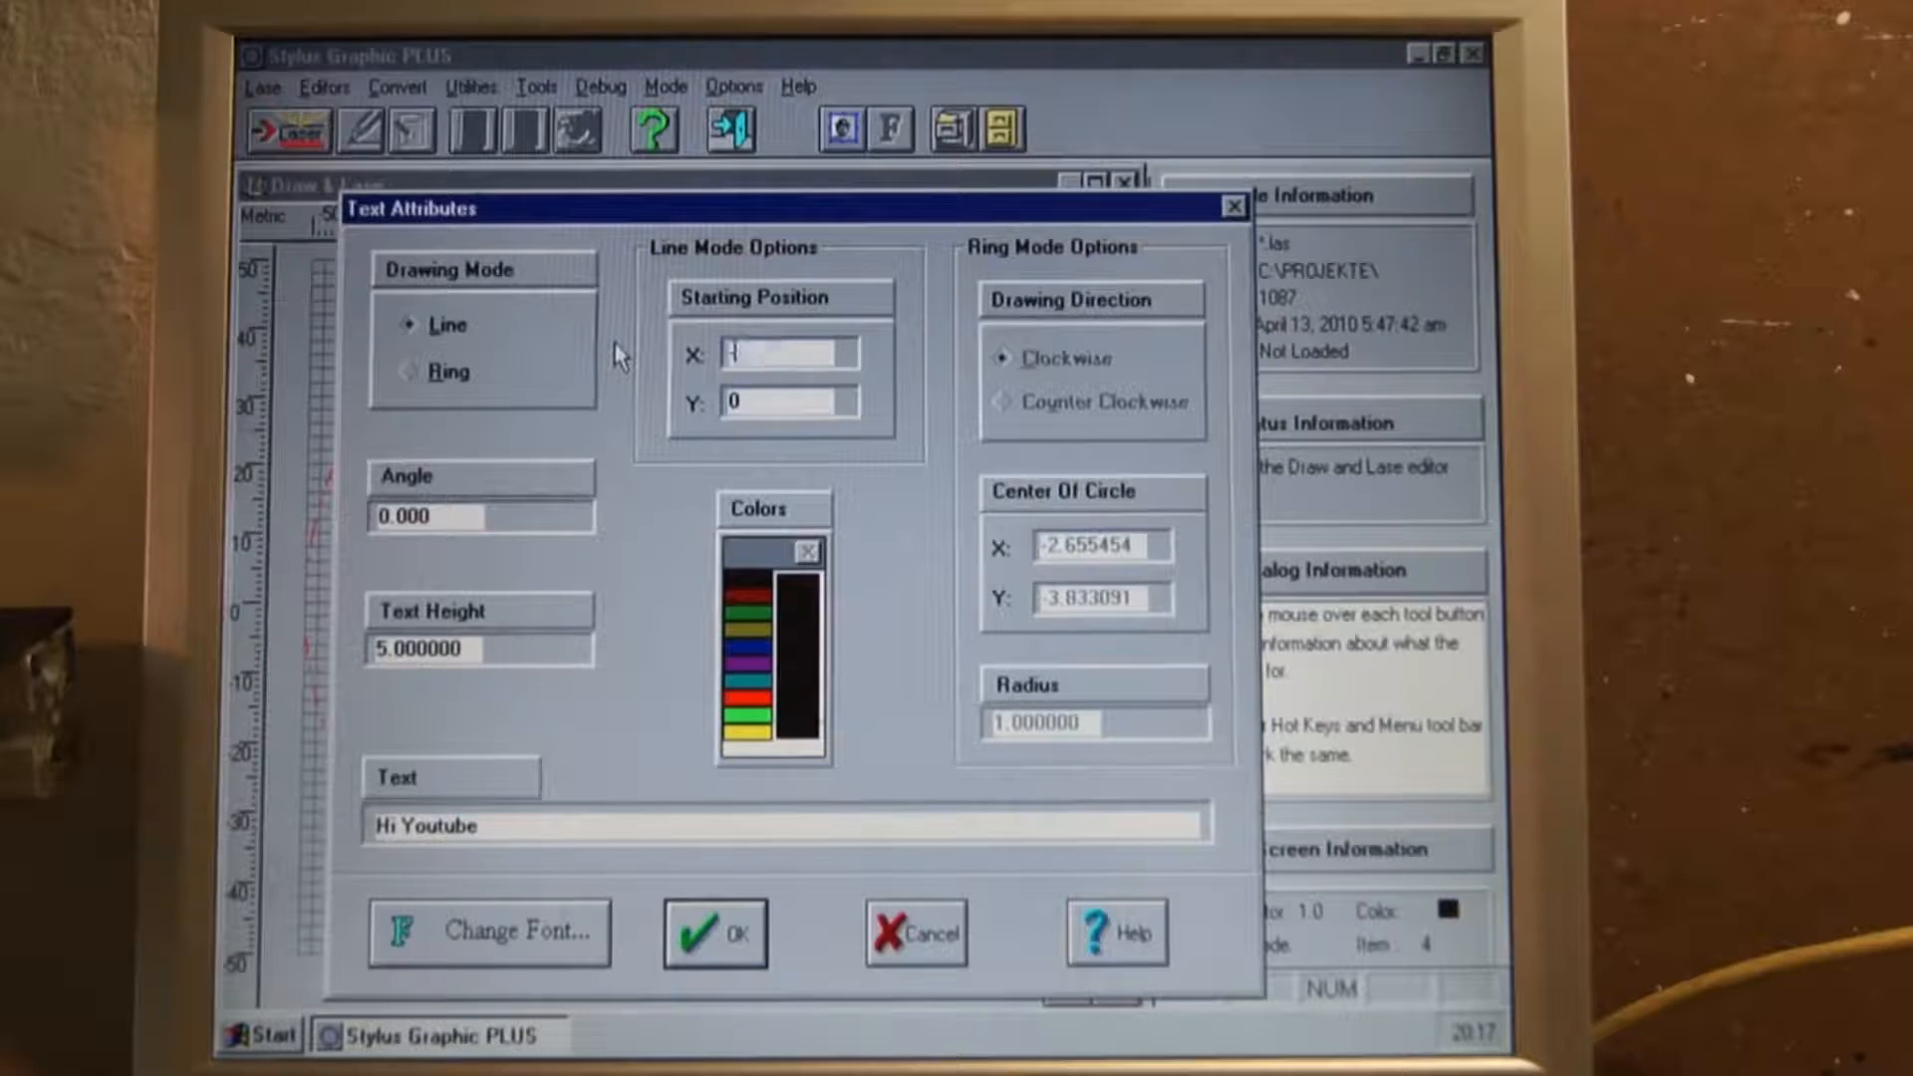
click(715, 933)
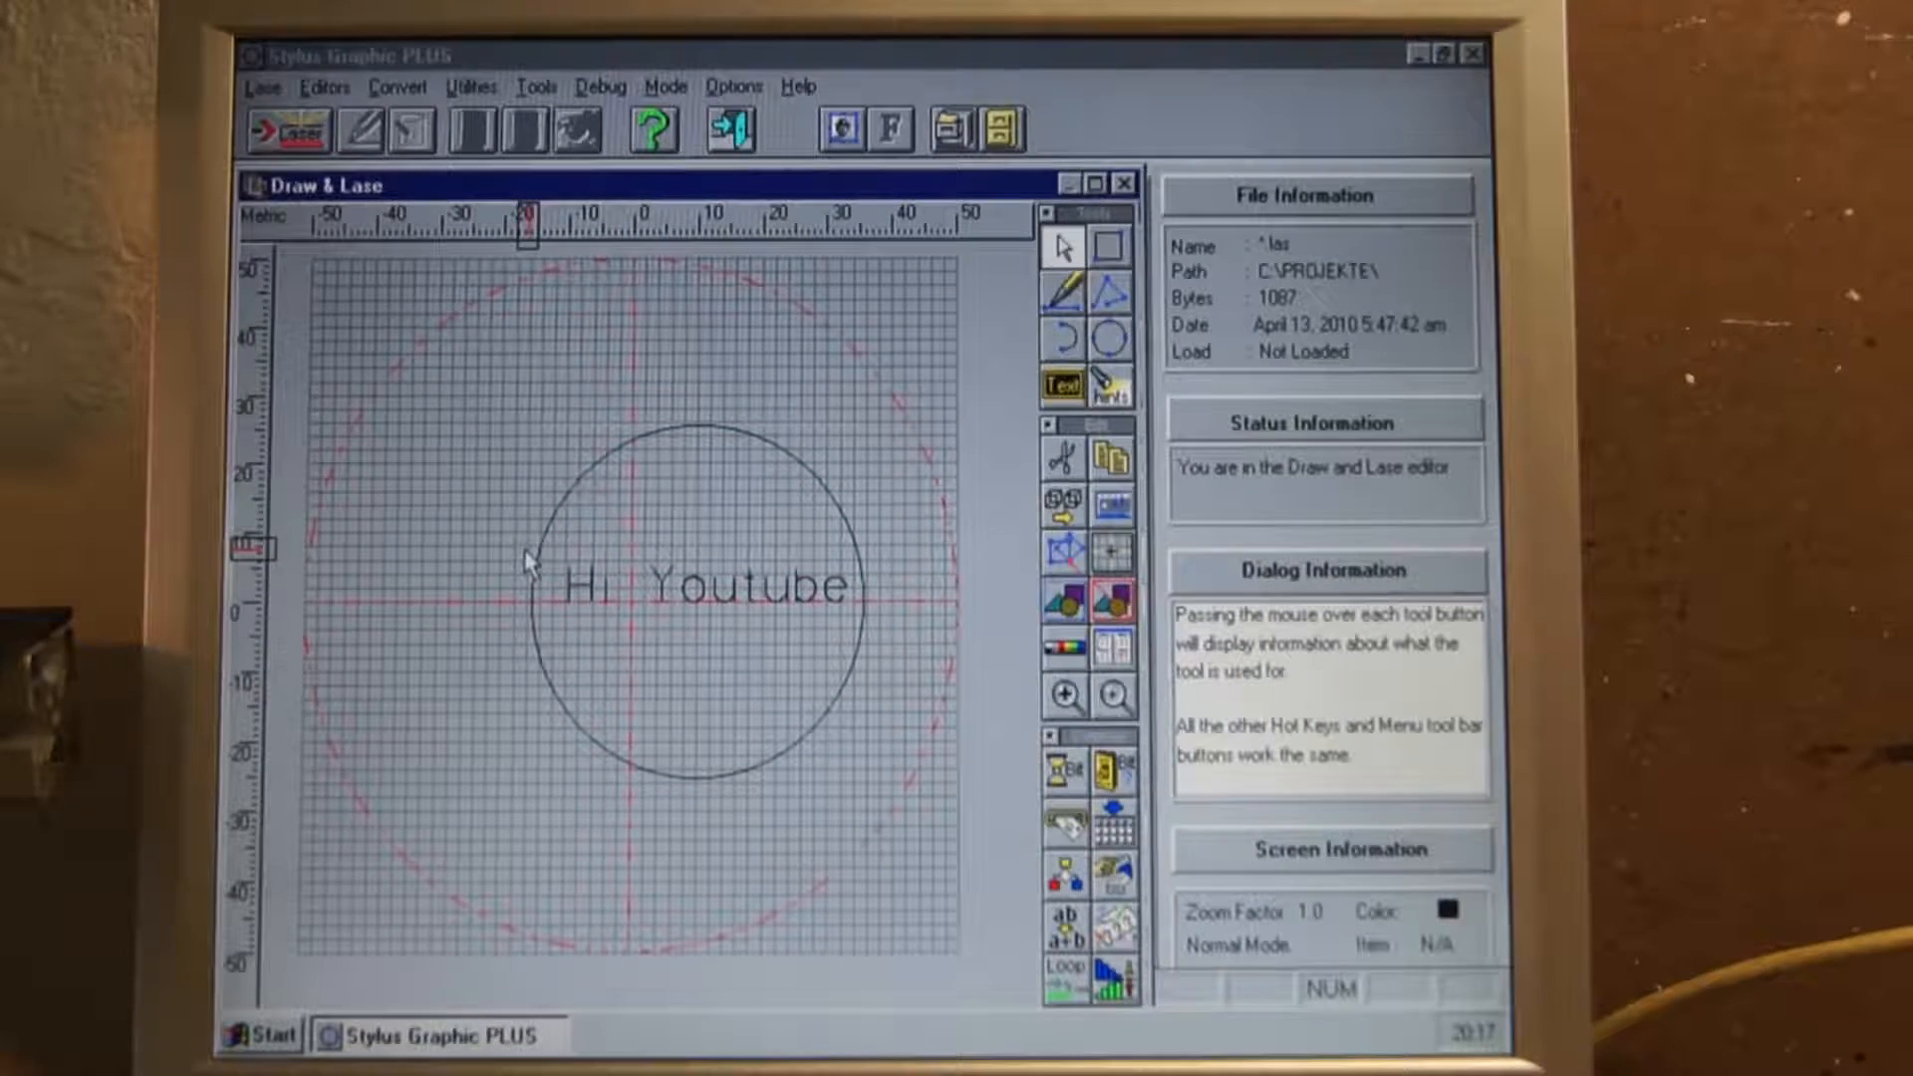
Select the circle and text design in the drawing area for lasering.
click(697, 586)
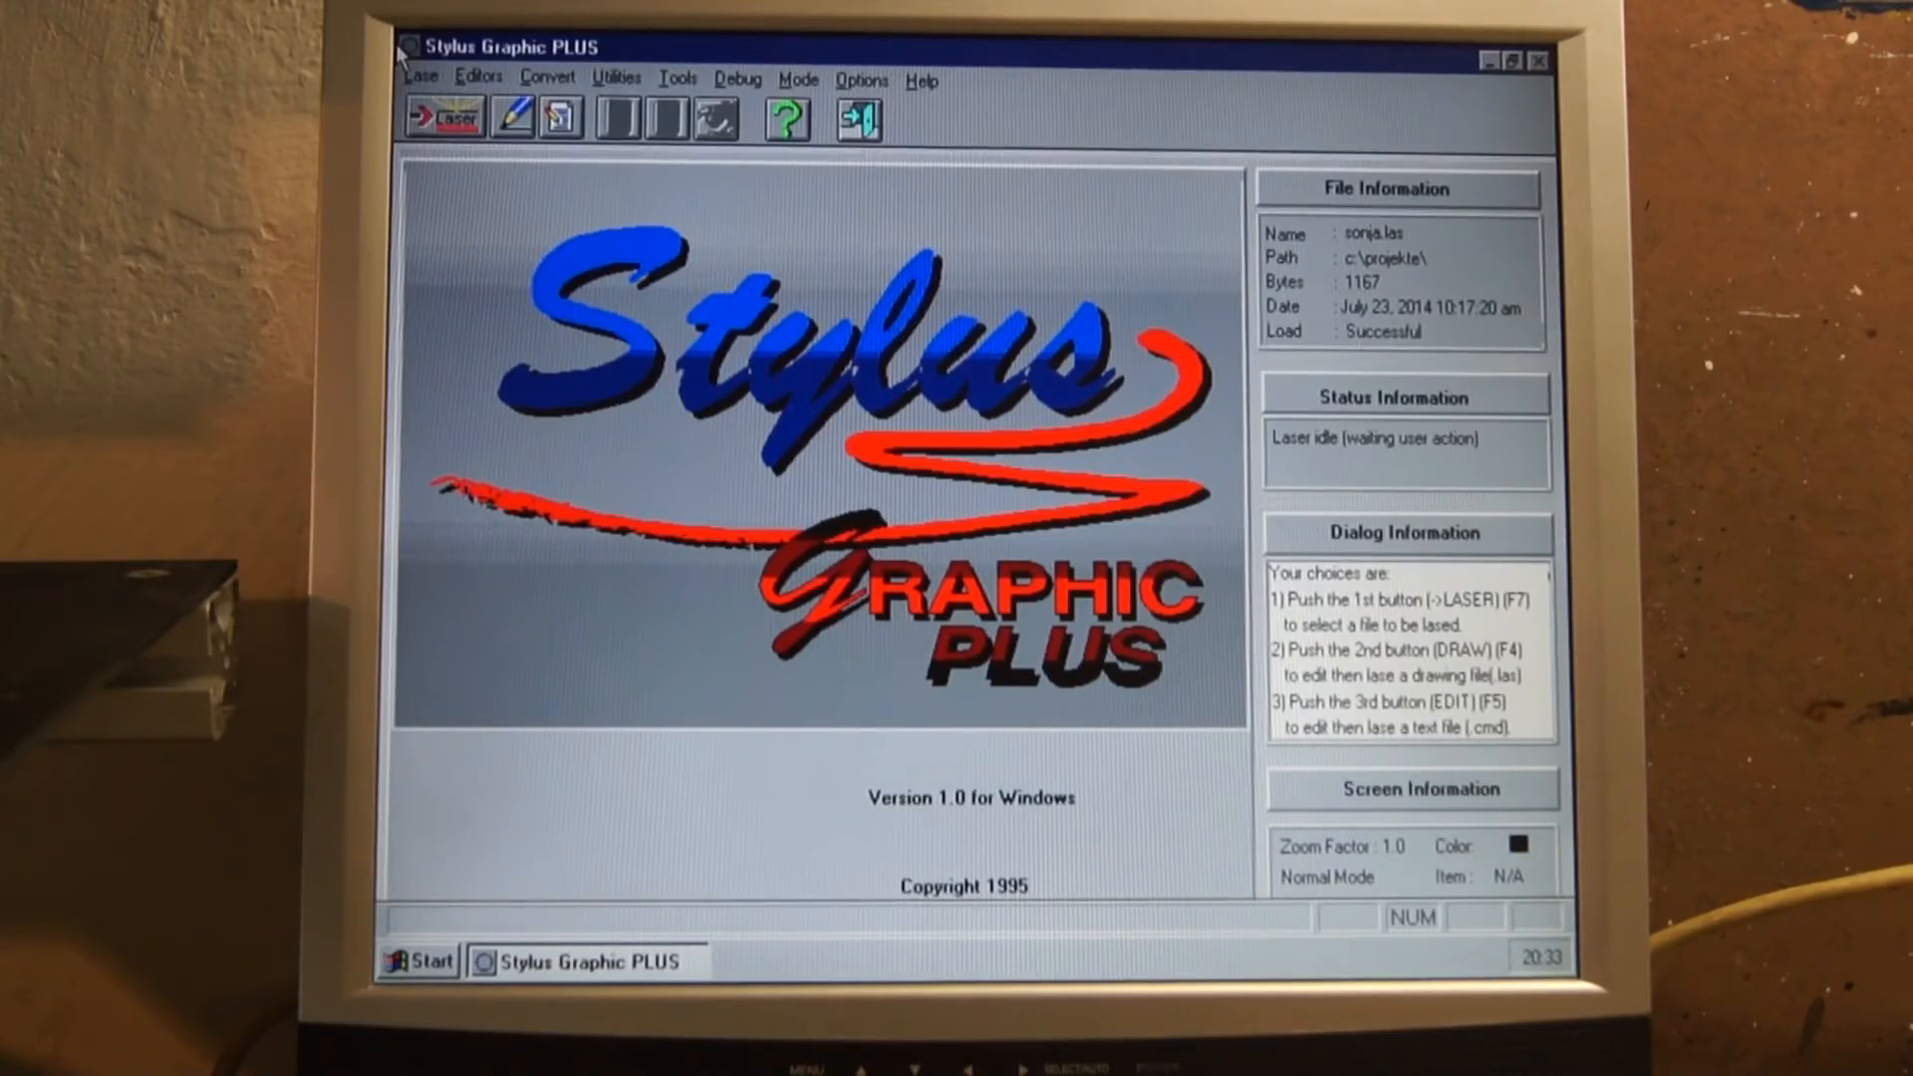
mouse_move(564, 861)
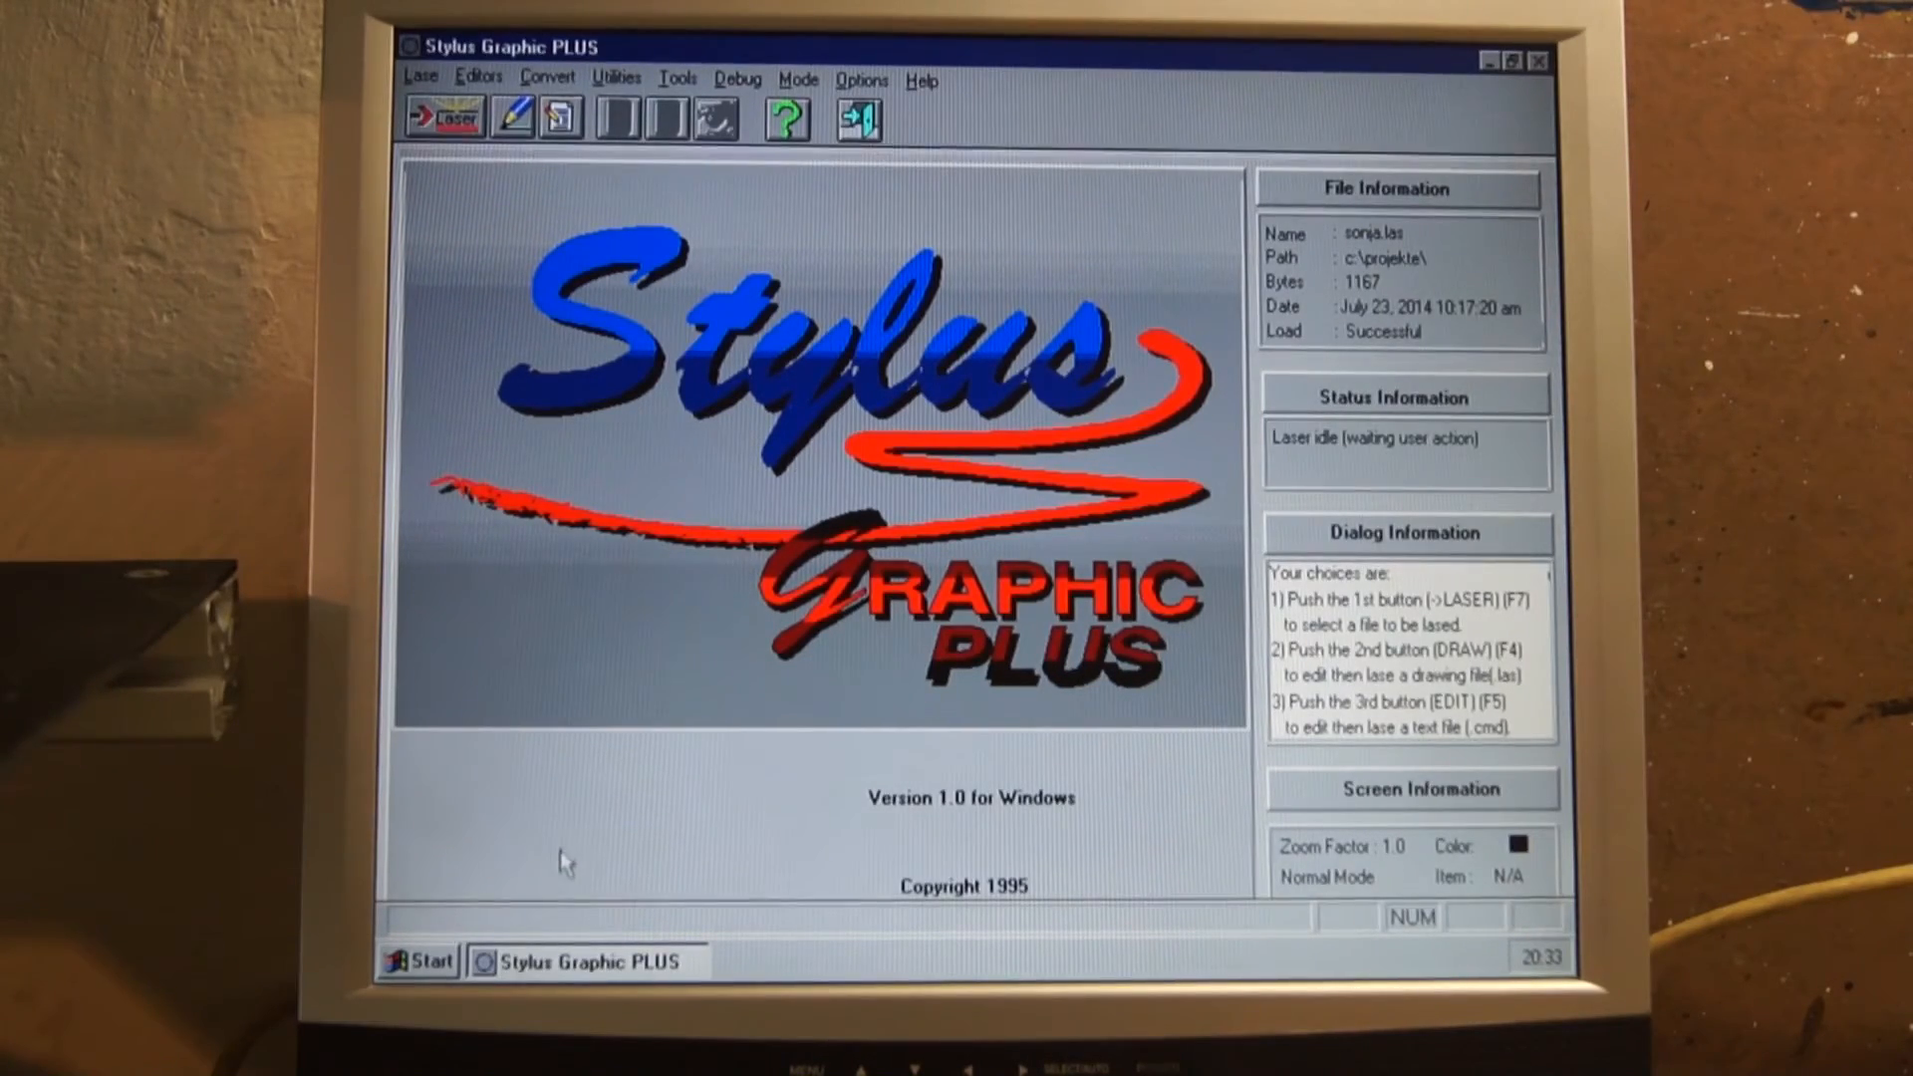